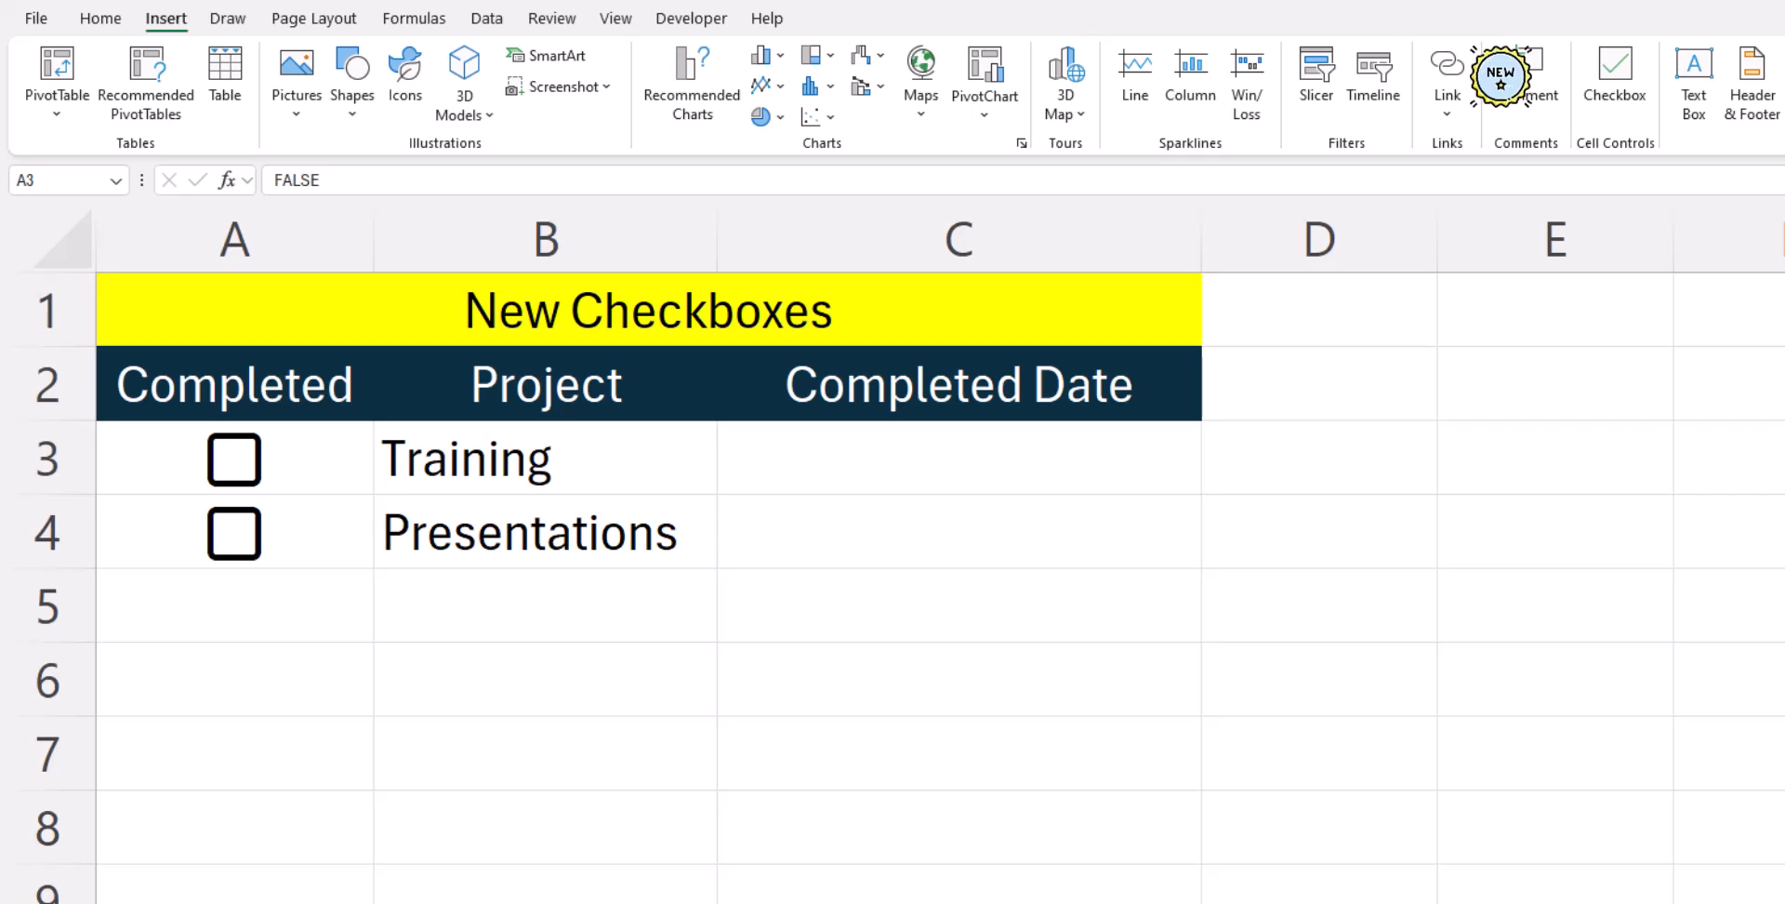
Insert unchecked Checkbox cell controls (FALSE) into A3 and A4 beside Training and Presentations
{"action": "left_click", "coordinate": [1614, 80]}
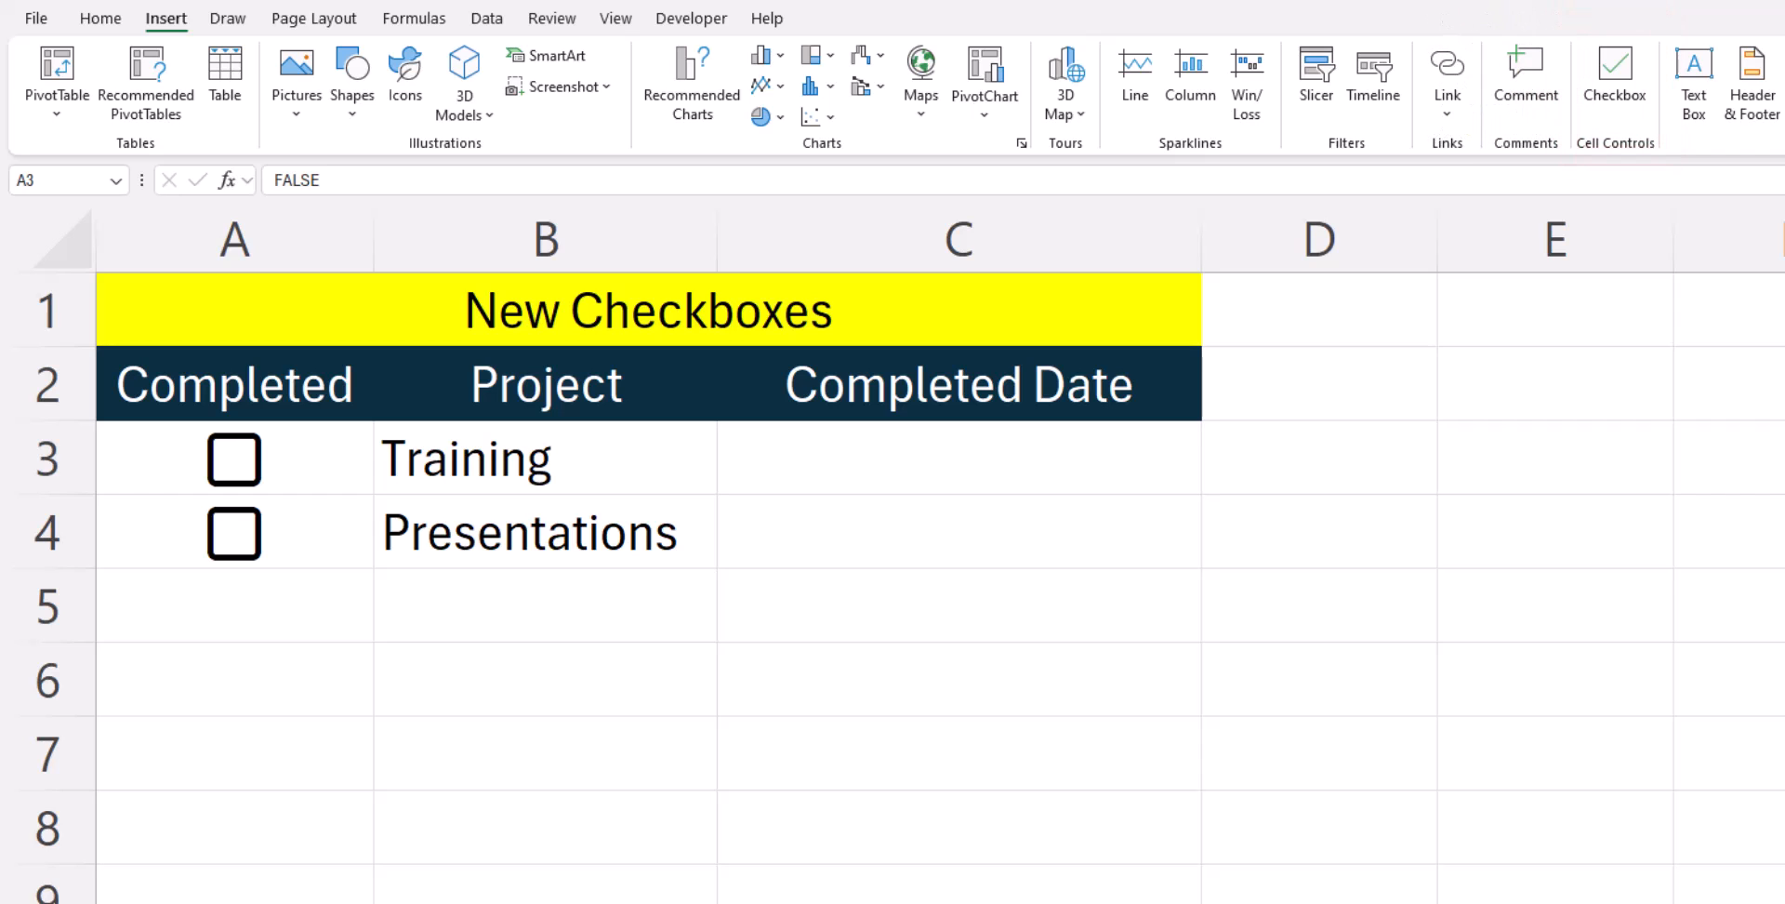
{"action": "left_click", "coordinate": [233, 460]}
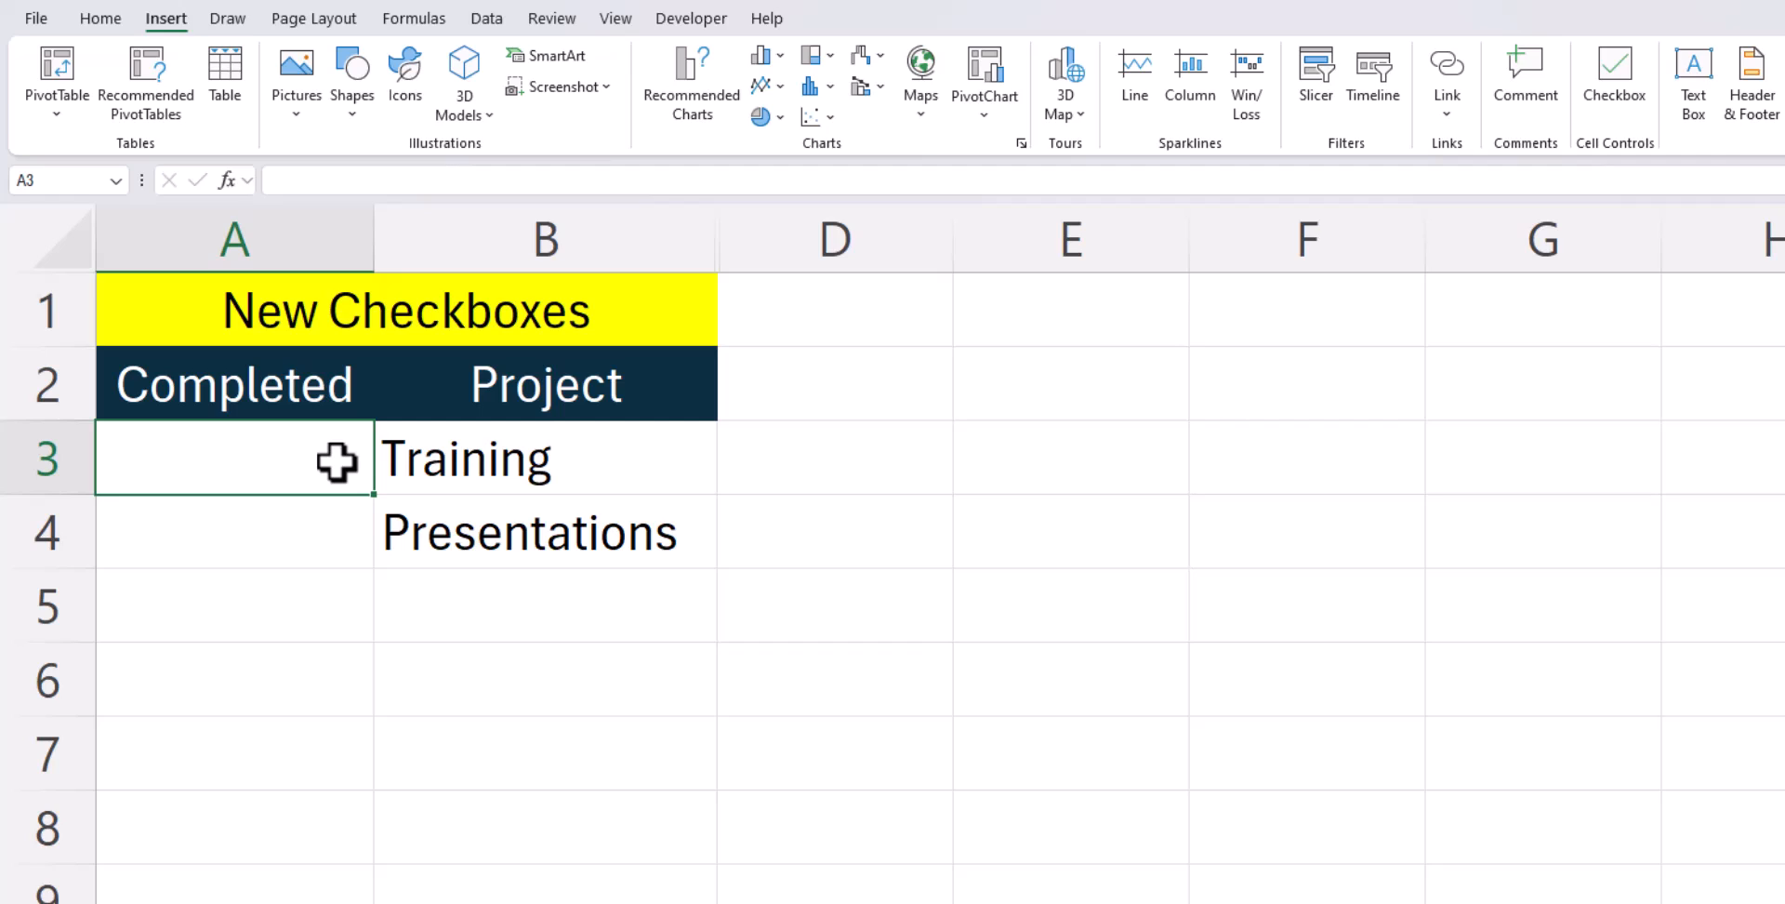
{"action": "mouse_move", "coordinate": [1525, 95]}
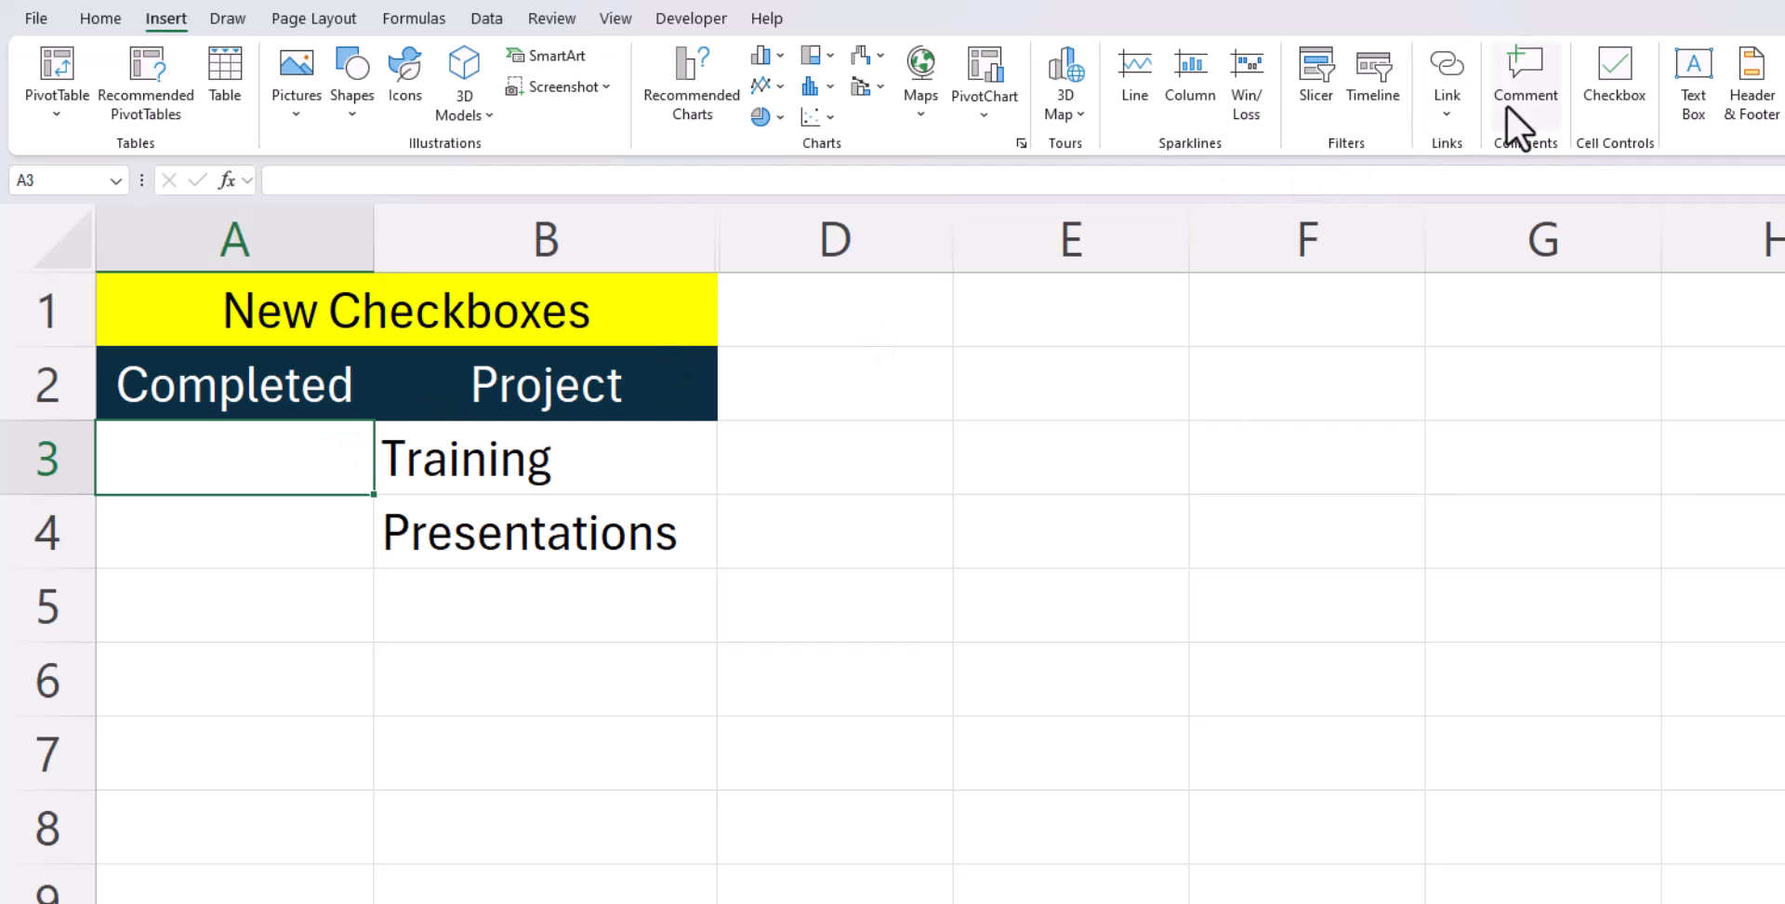
{"action": "mouse_move", "coordinate": [1614, 71]}
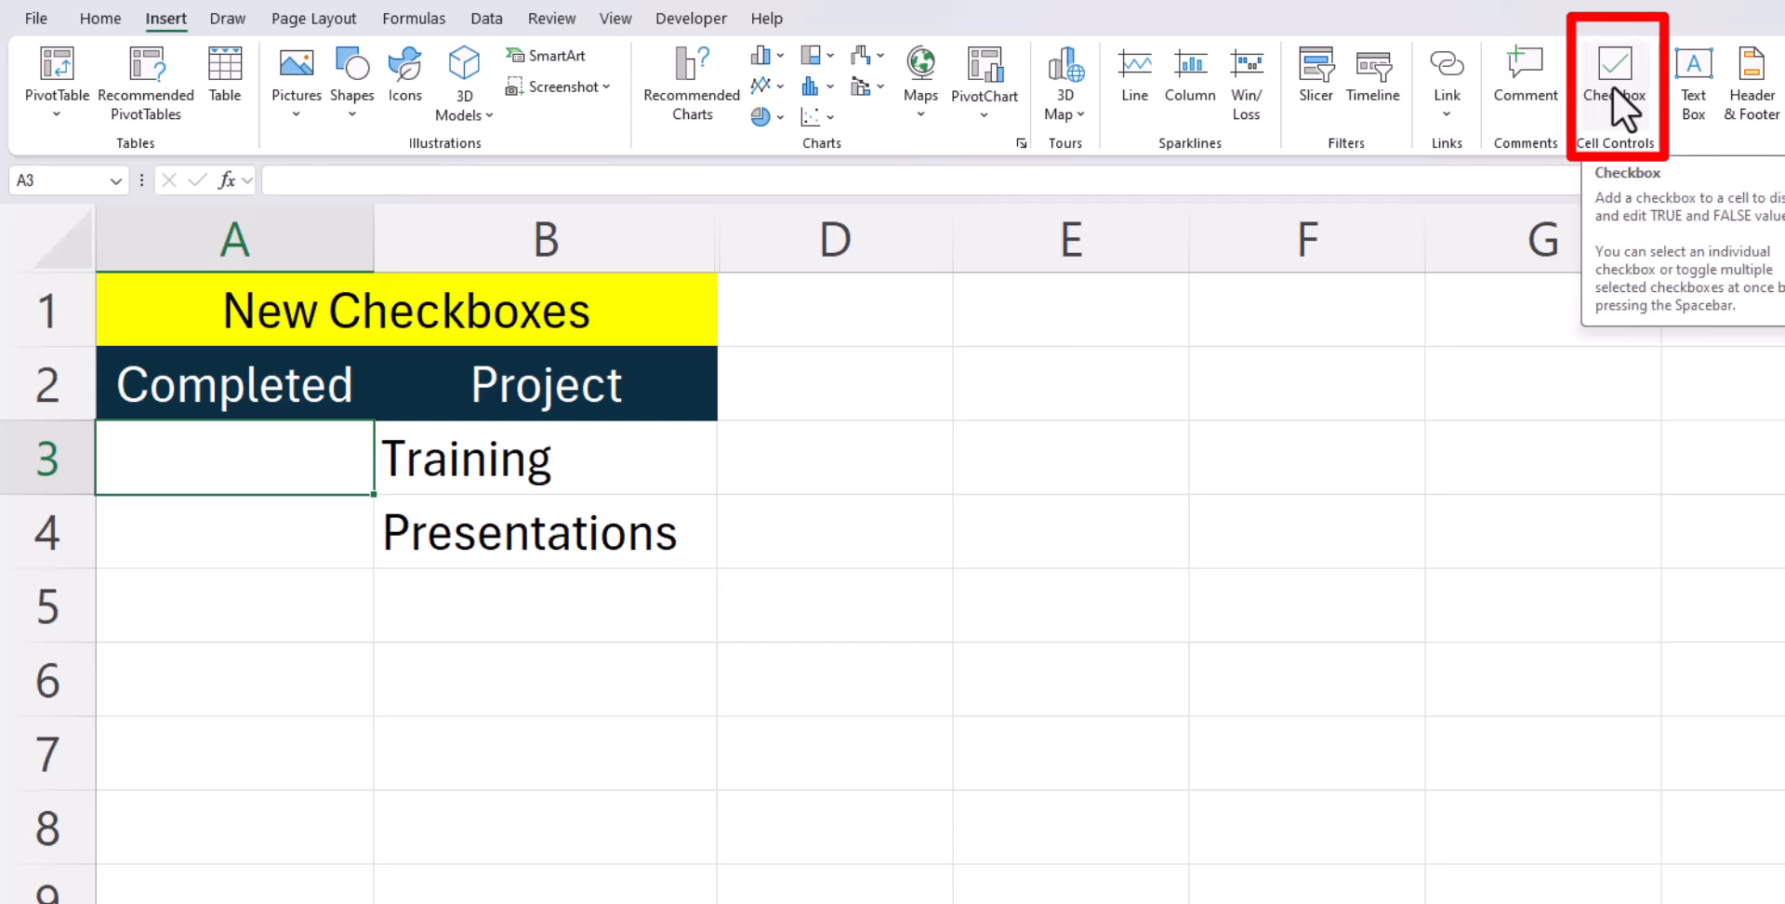
{"action": "left_click", "coordinate": [1613, 70]}
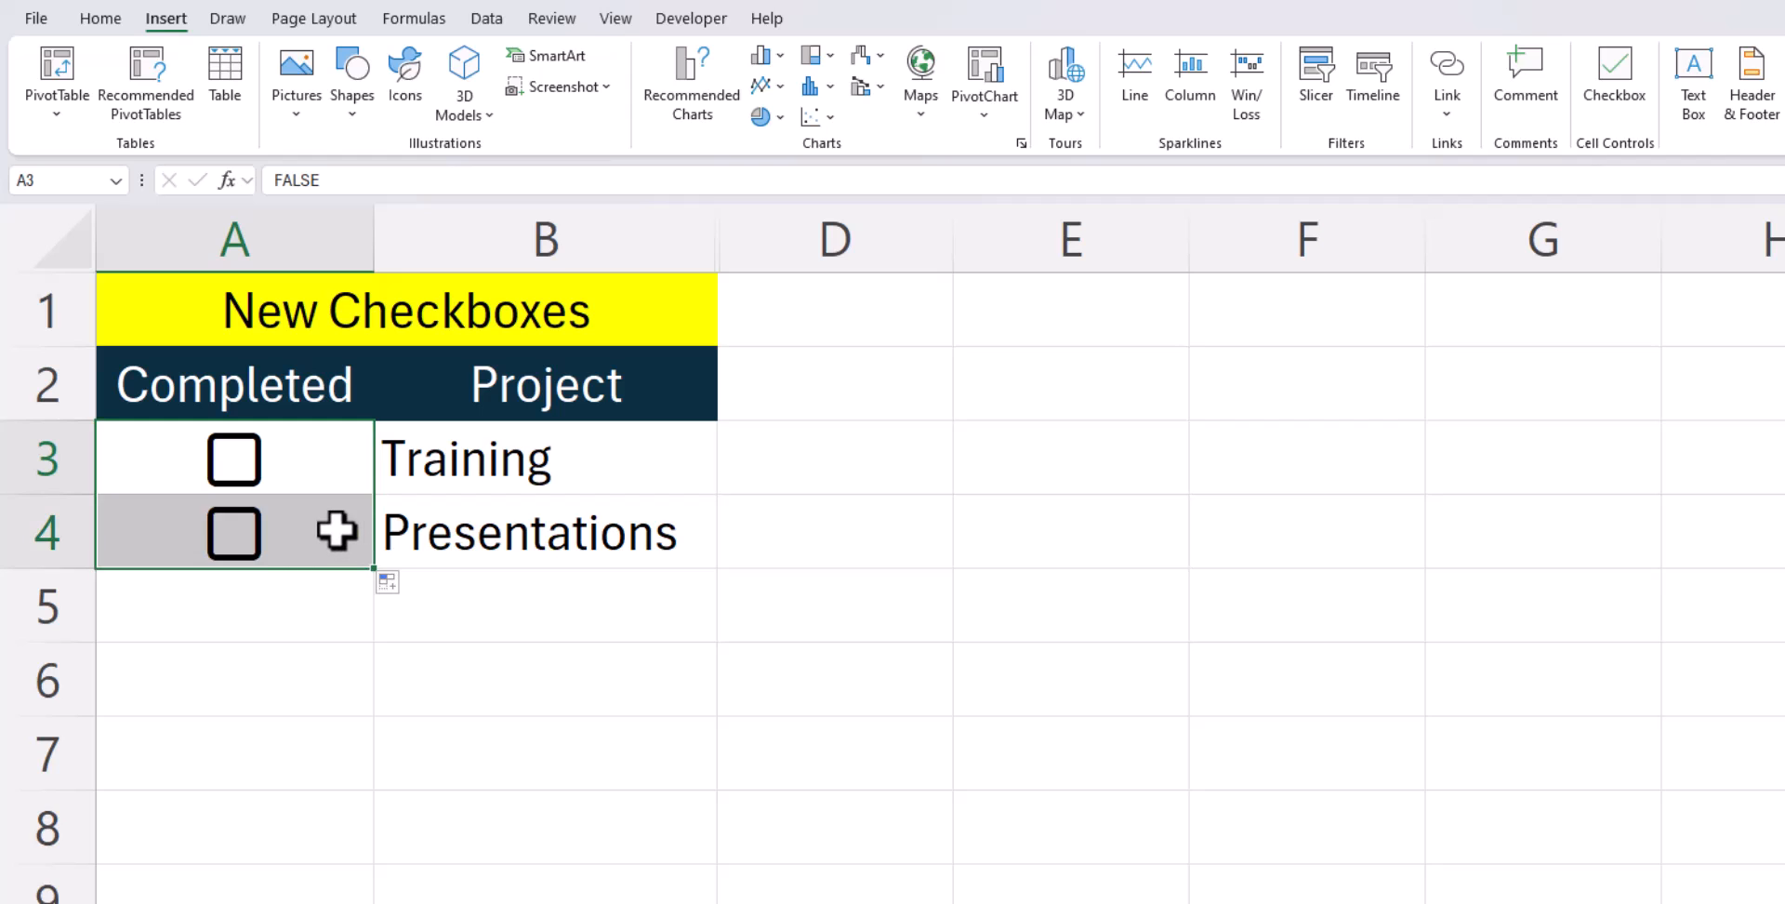
{"action": "left_click", "coordinate": [233, 532]}
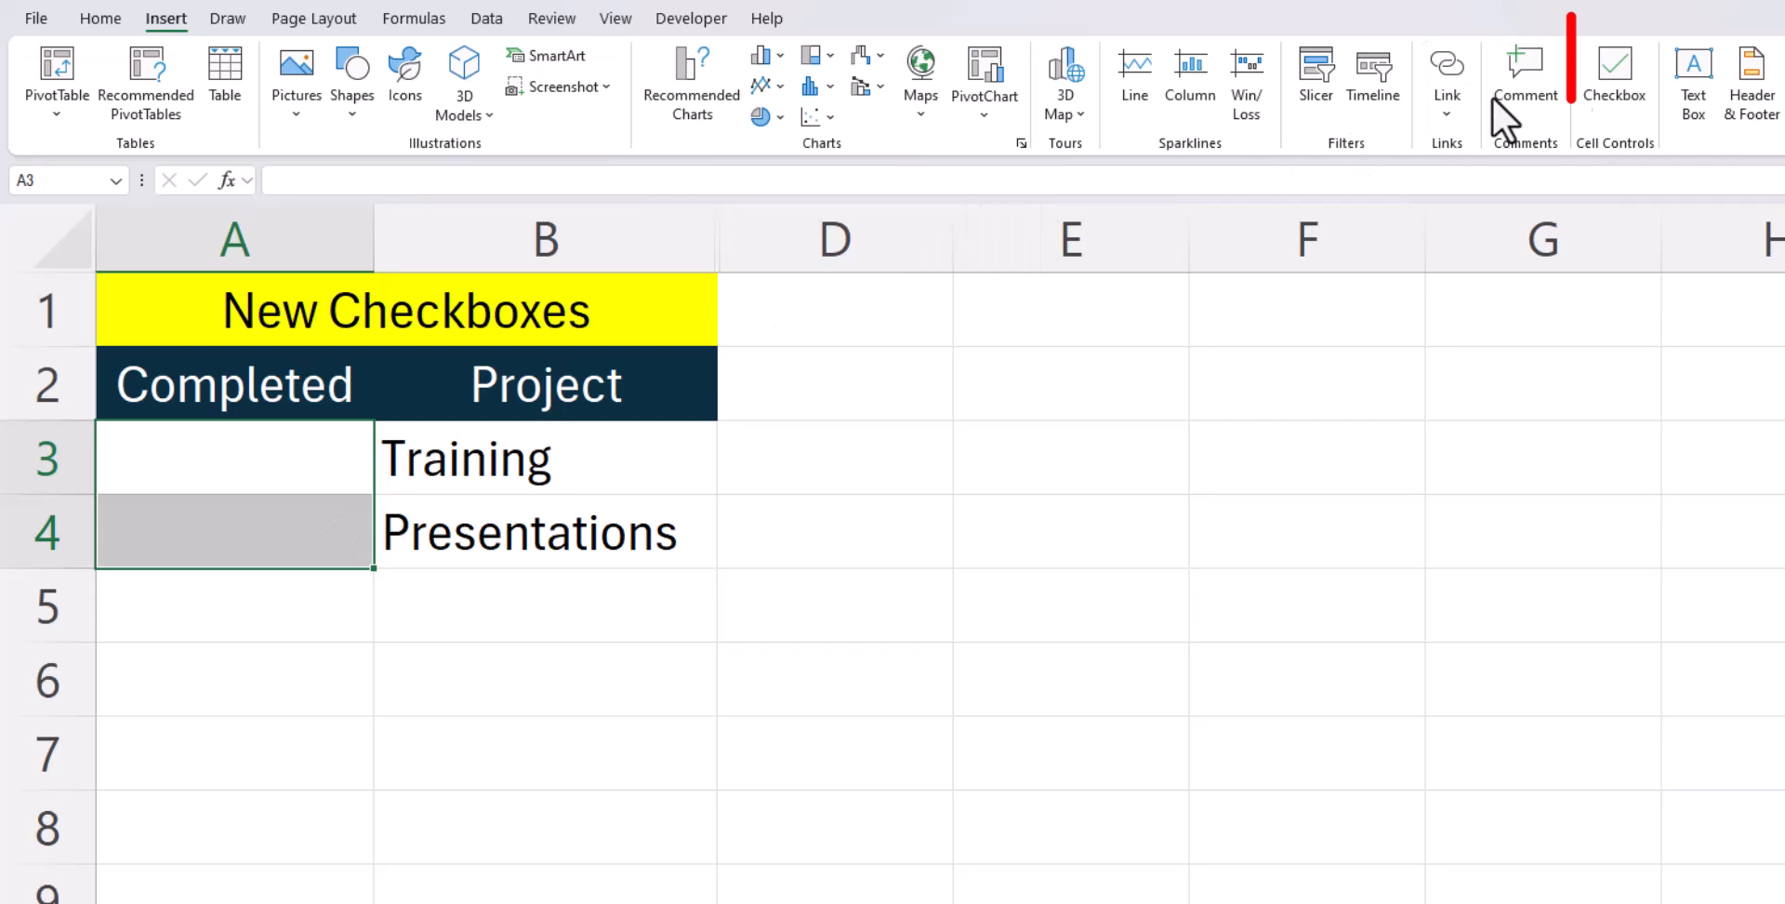
{"action": "left_click", "coordinate": [1613, 66]}
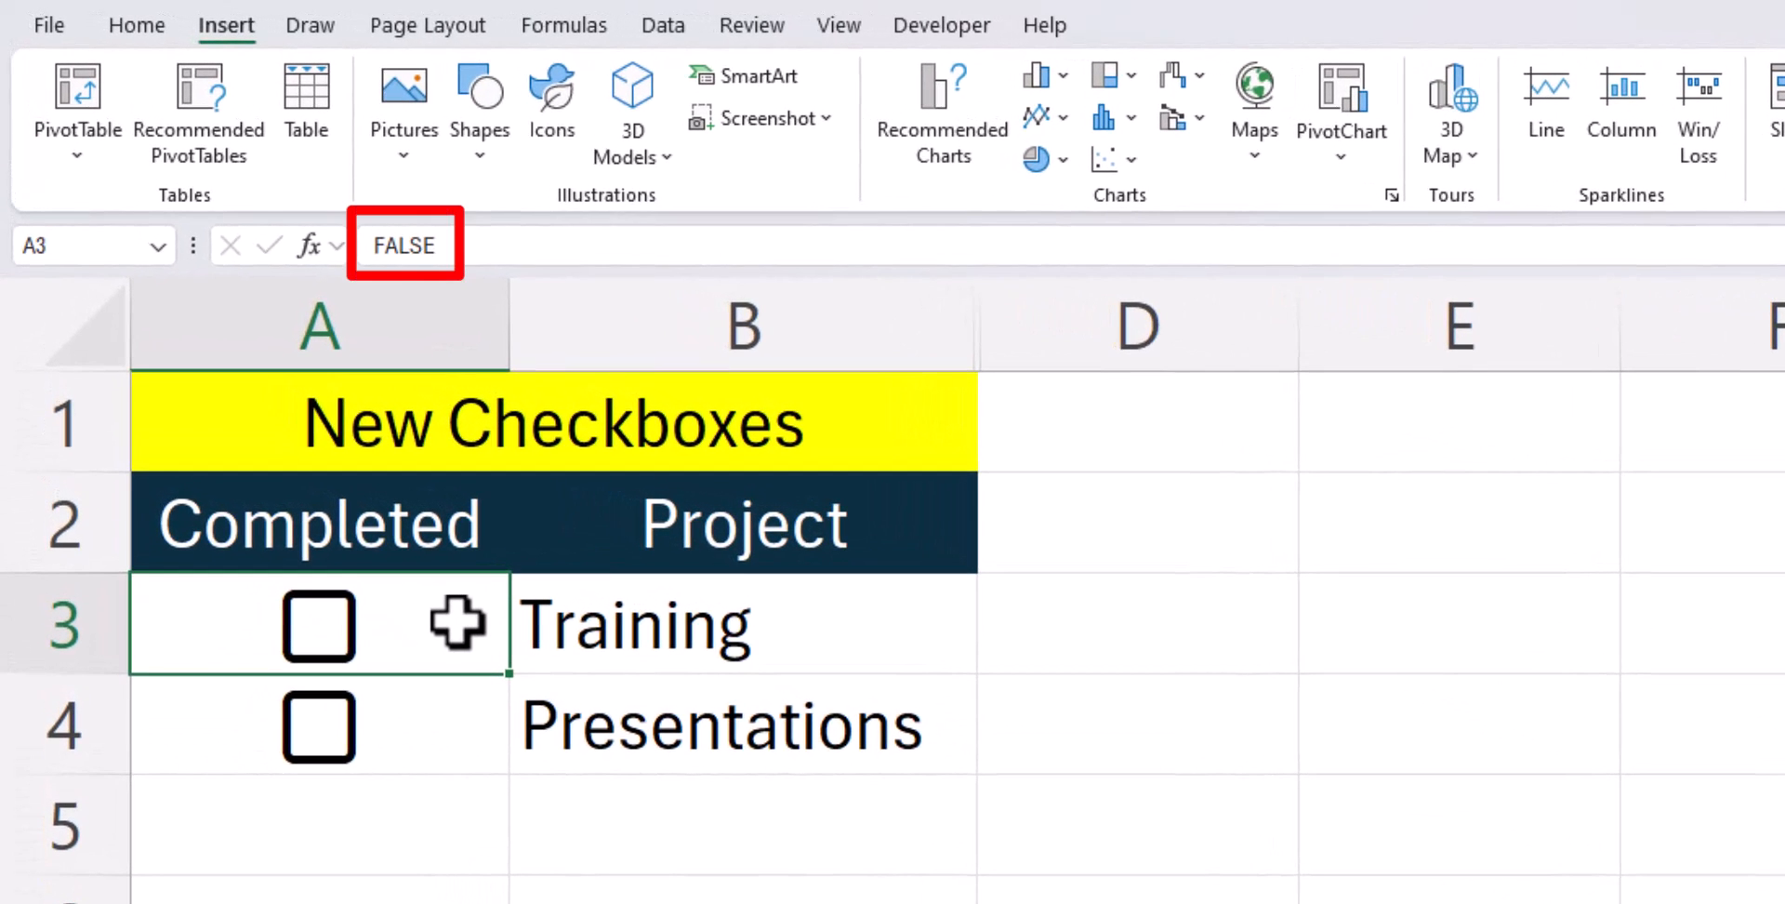
{"action": "mouse_move", "coordinate": [441, 623]}
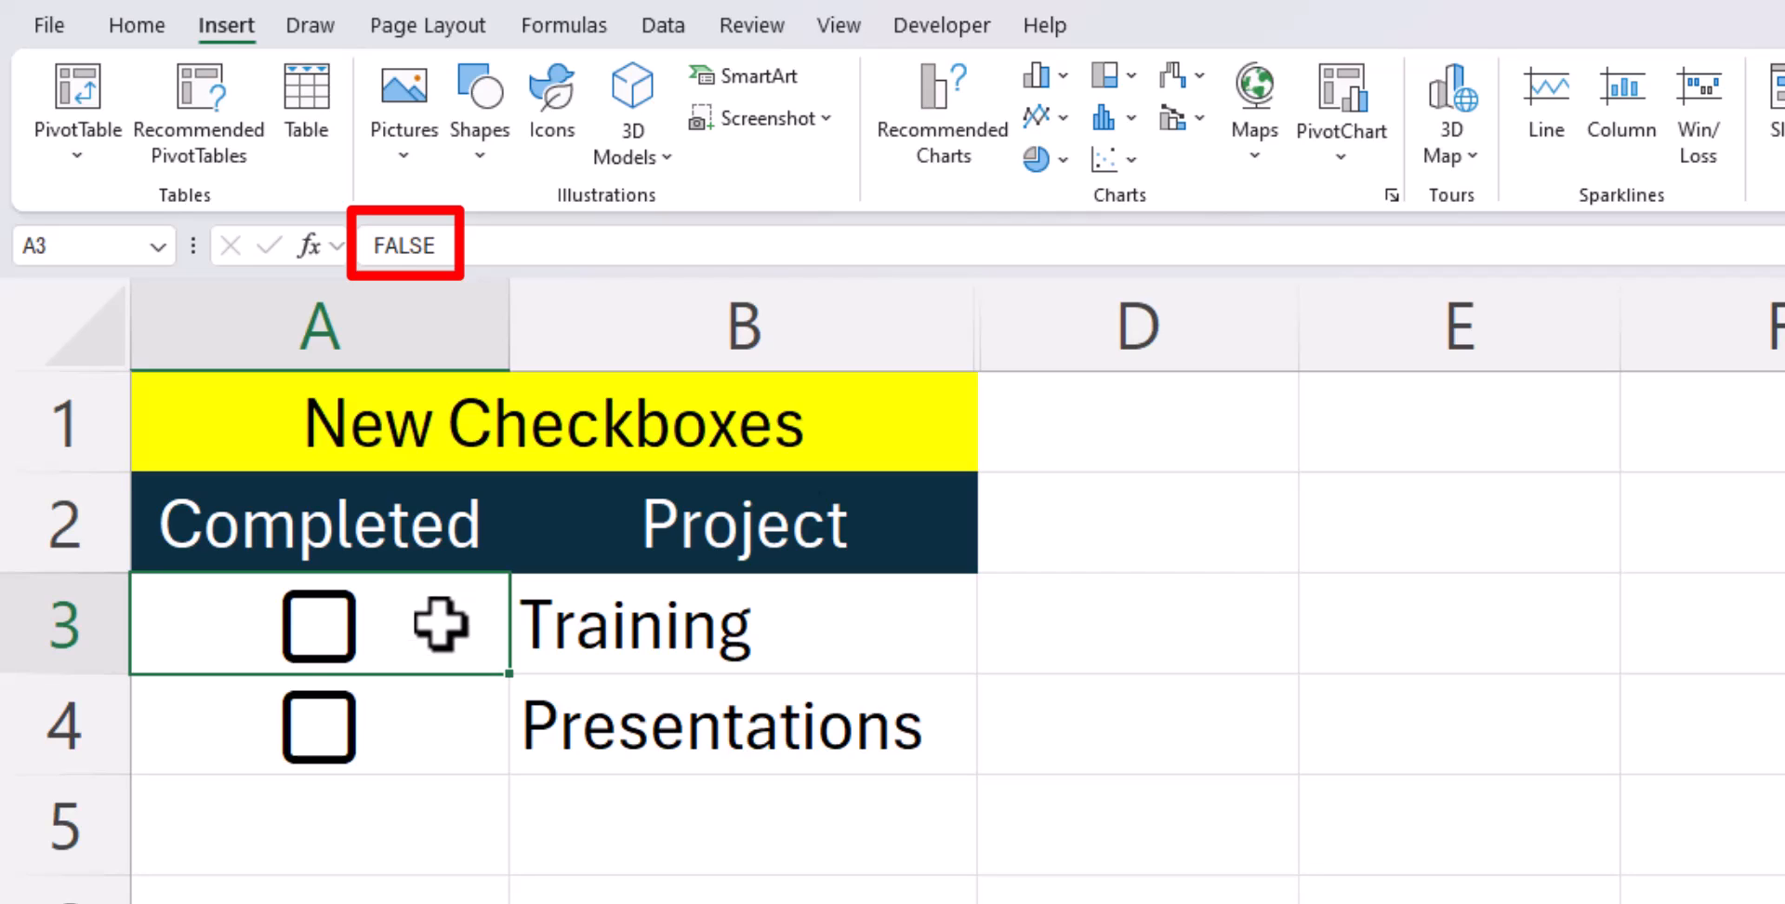
{"action": "left_click", "coordinate": [318, 626]}
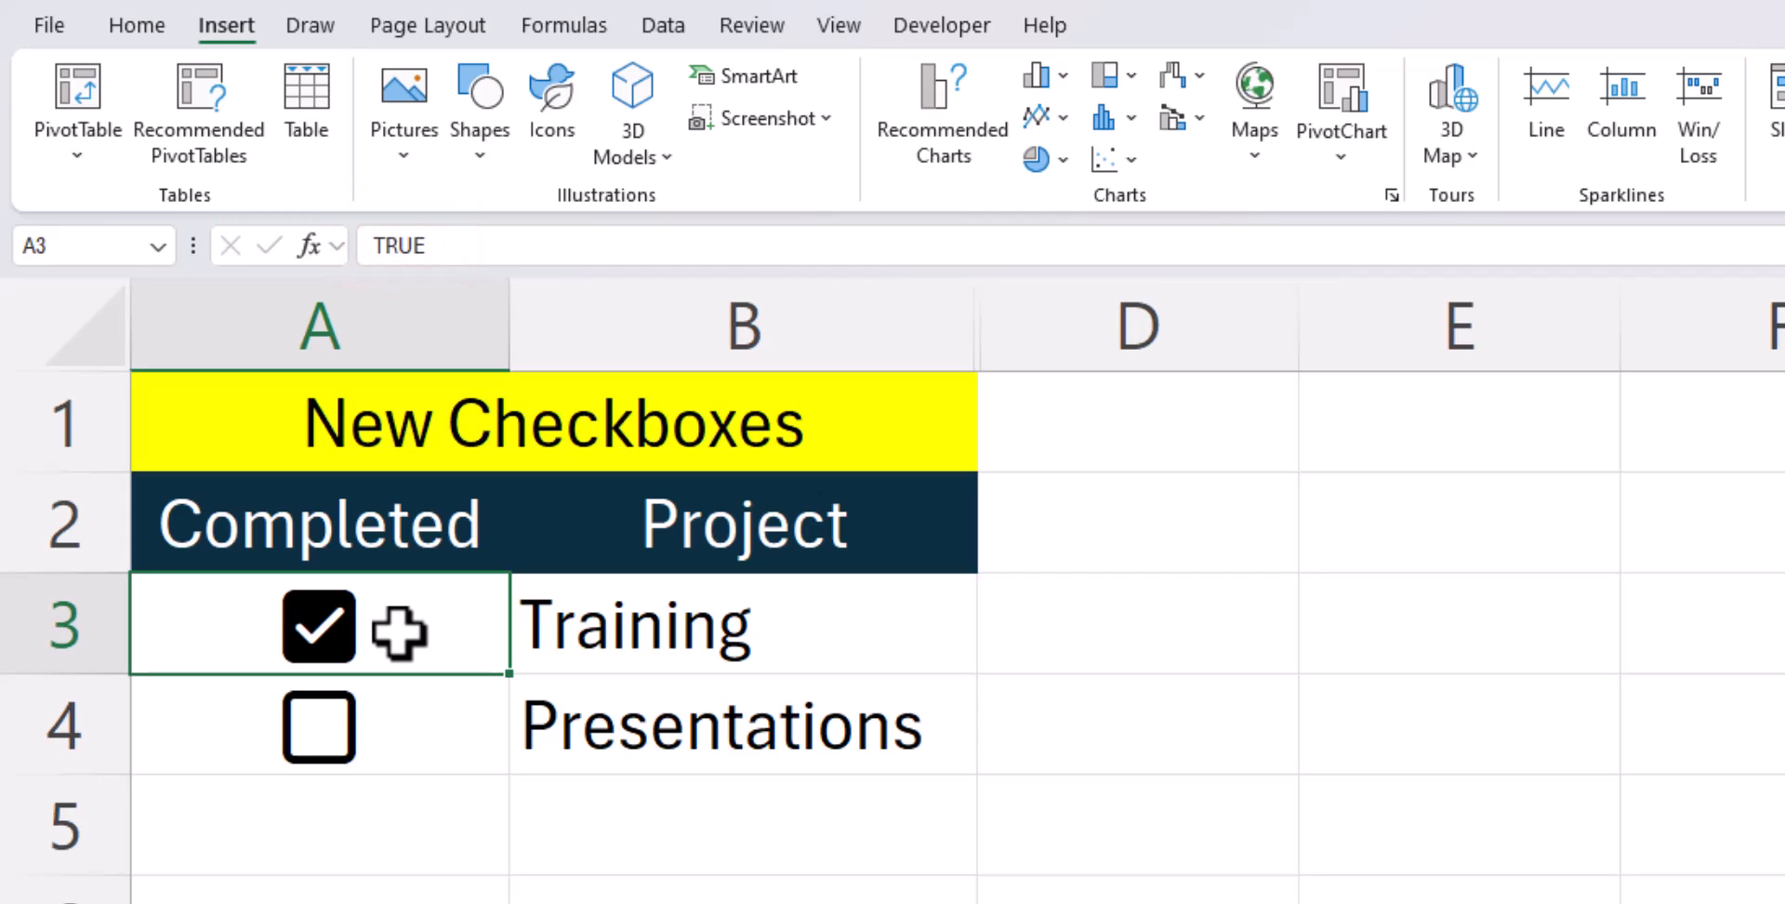
{"action": "left_click", "coordinate": [319, 626]}
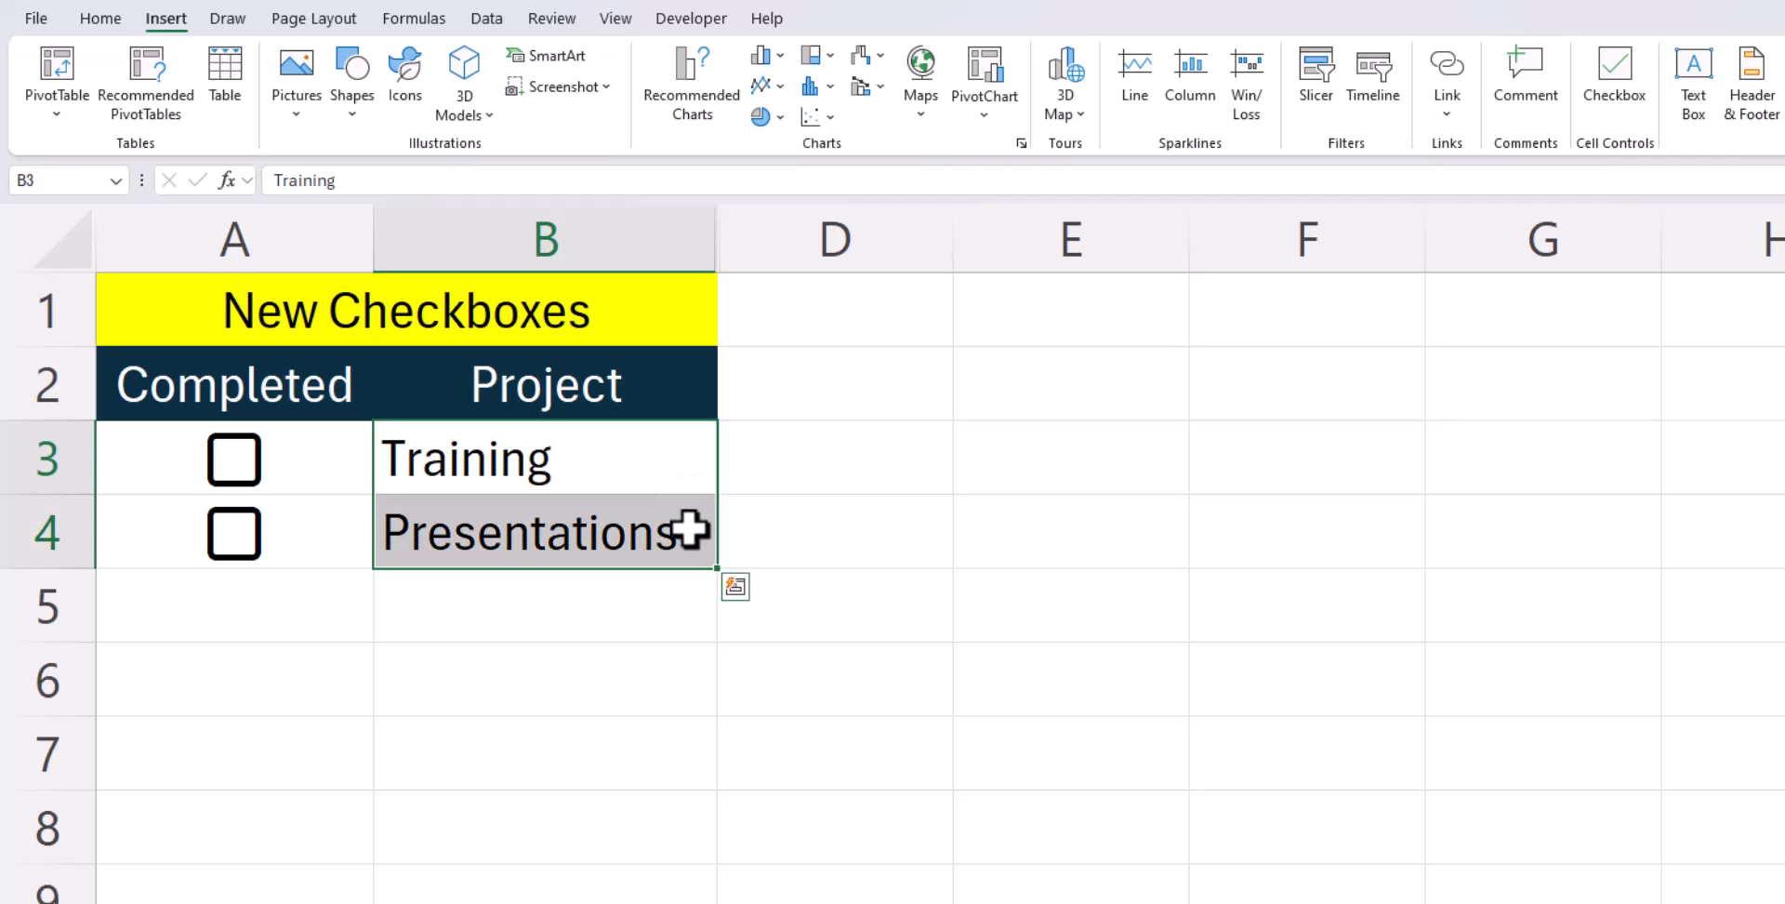
Begin a new conditional formatting rule for B3:B4 using the formula =$A3
{"action": "left_click", "coordinate": [99, 19]}
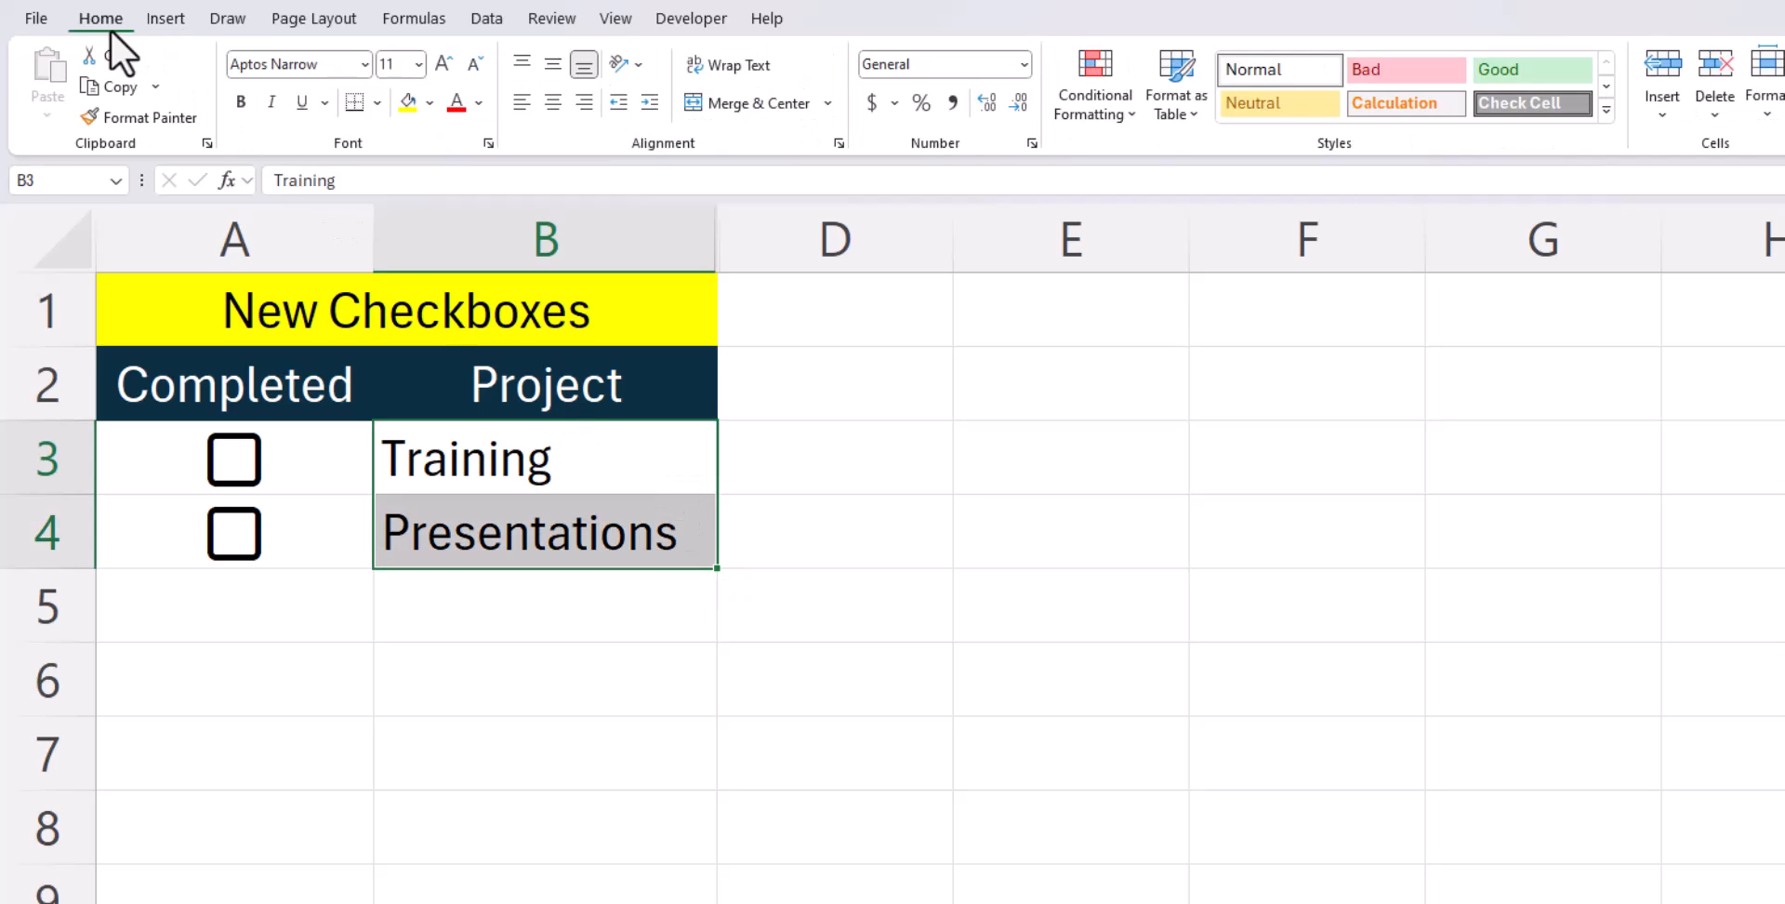
{"action": "left_click", "coordinate": [1092, 86]}
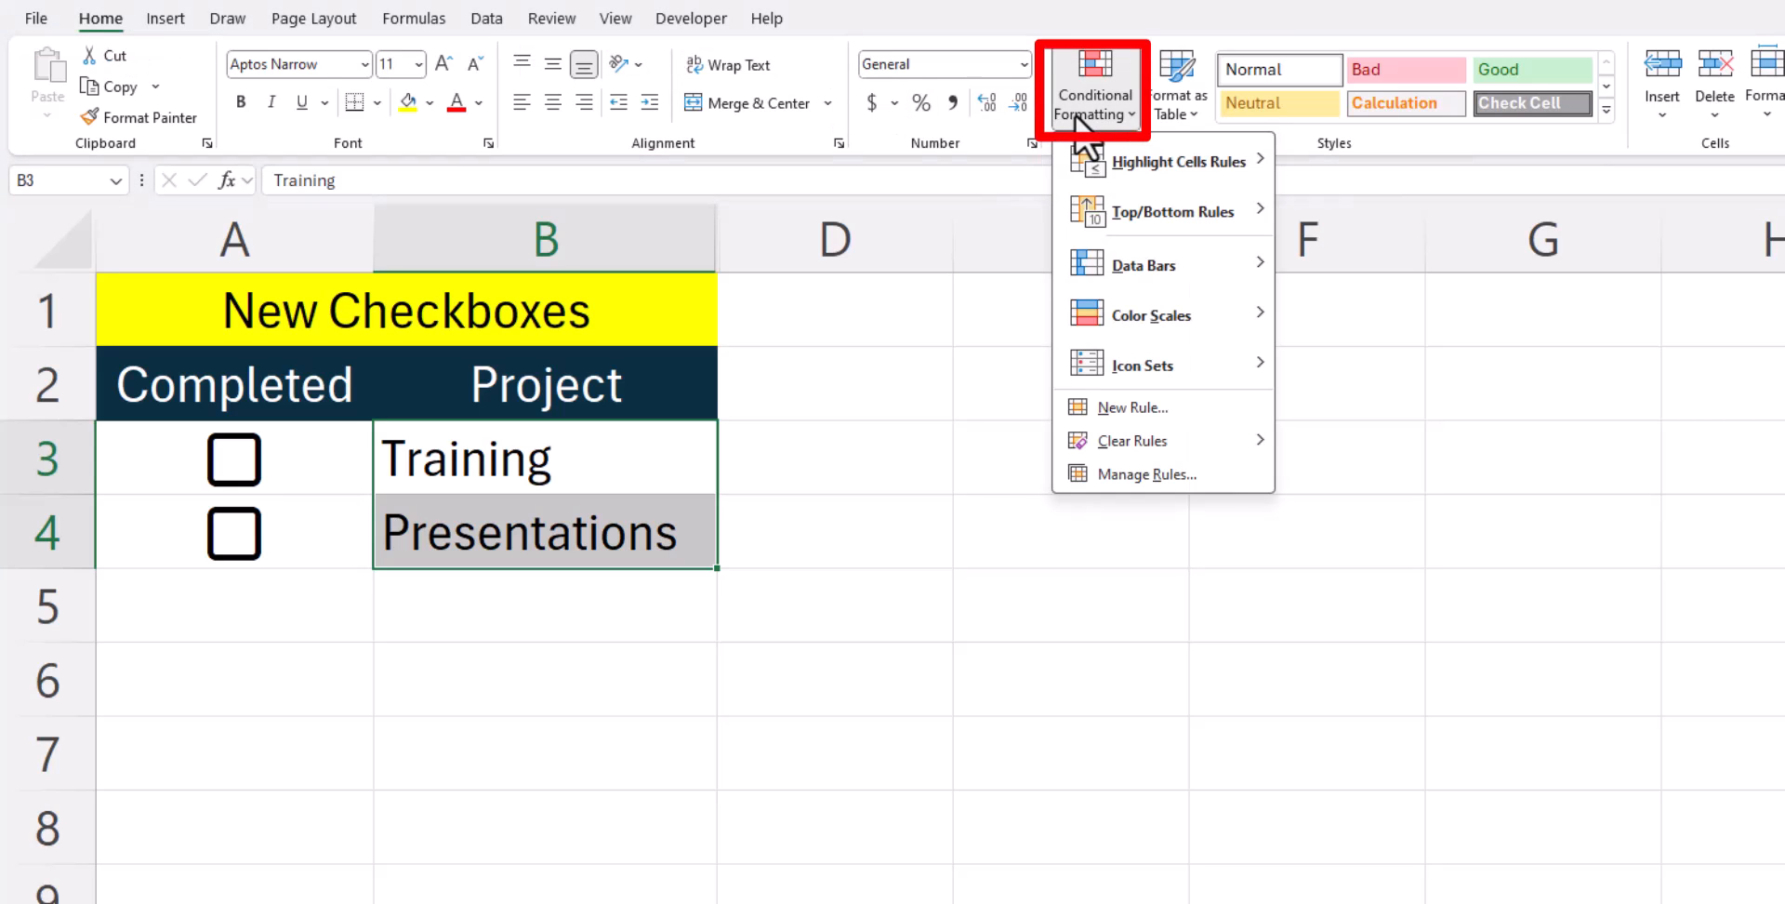
{"action": "left_click", "coordinate": [1069, 460]}
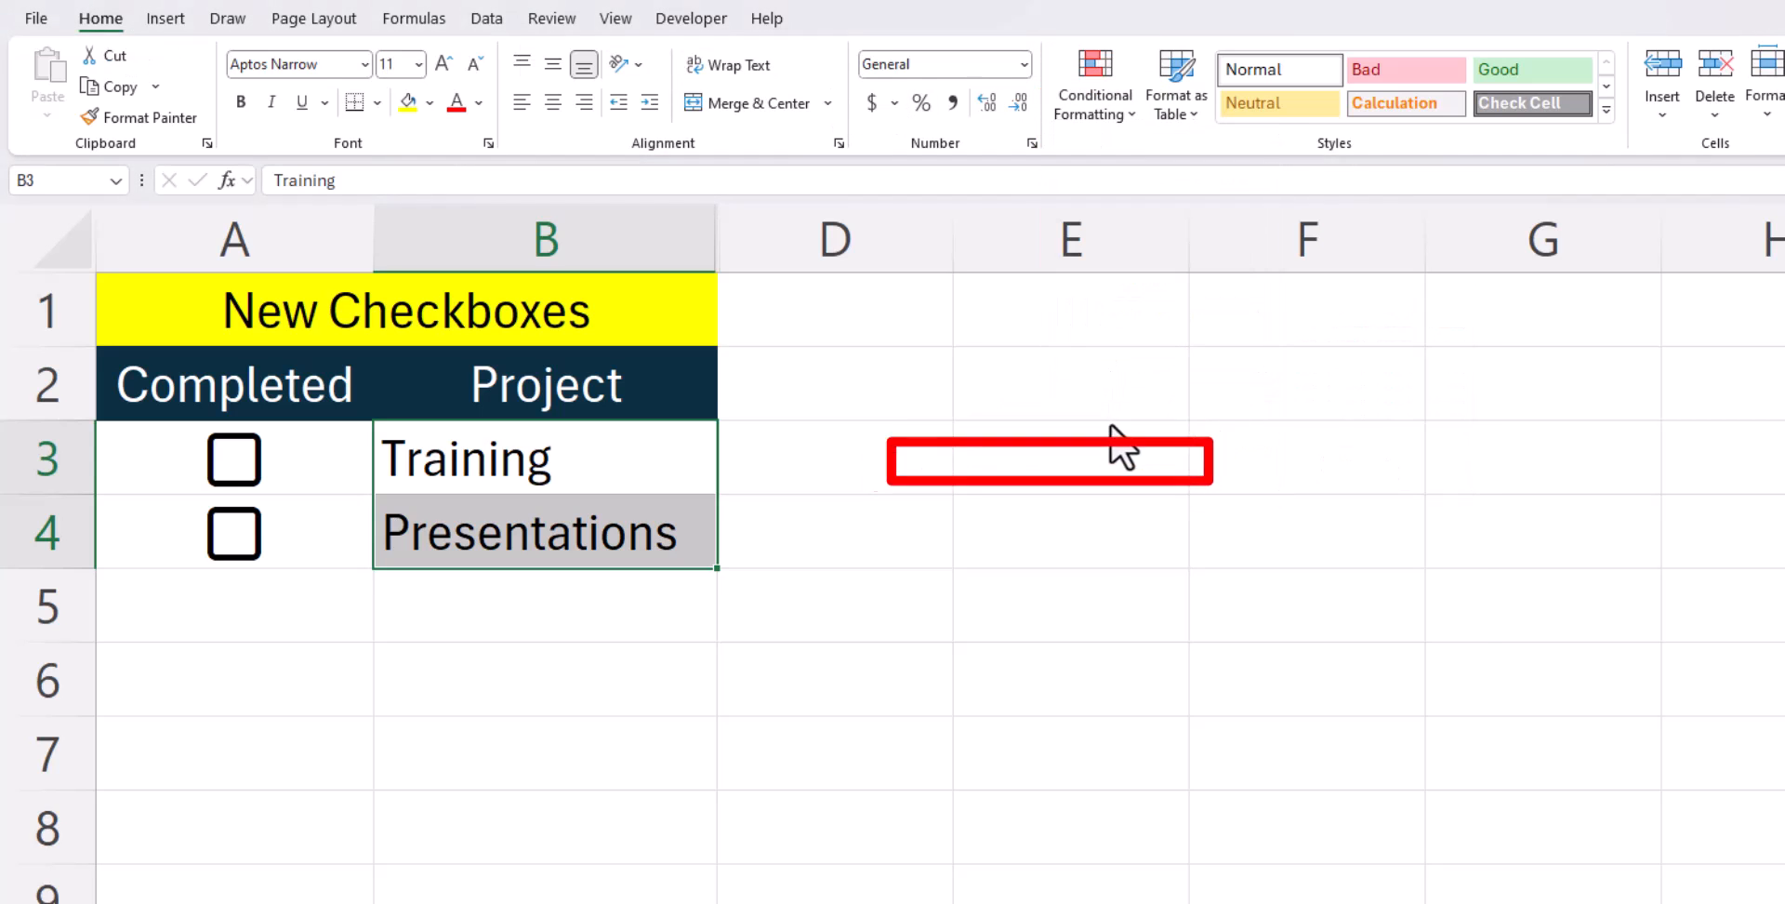
{"action": "left_click", "coordinate": [1013, 475]}
{"action": "type", "text": "=$A3"}
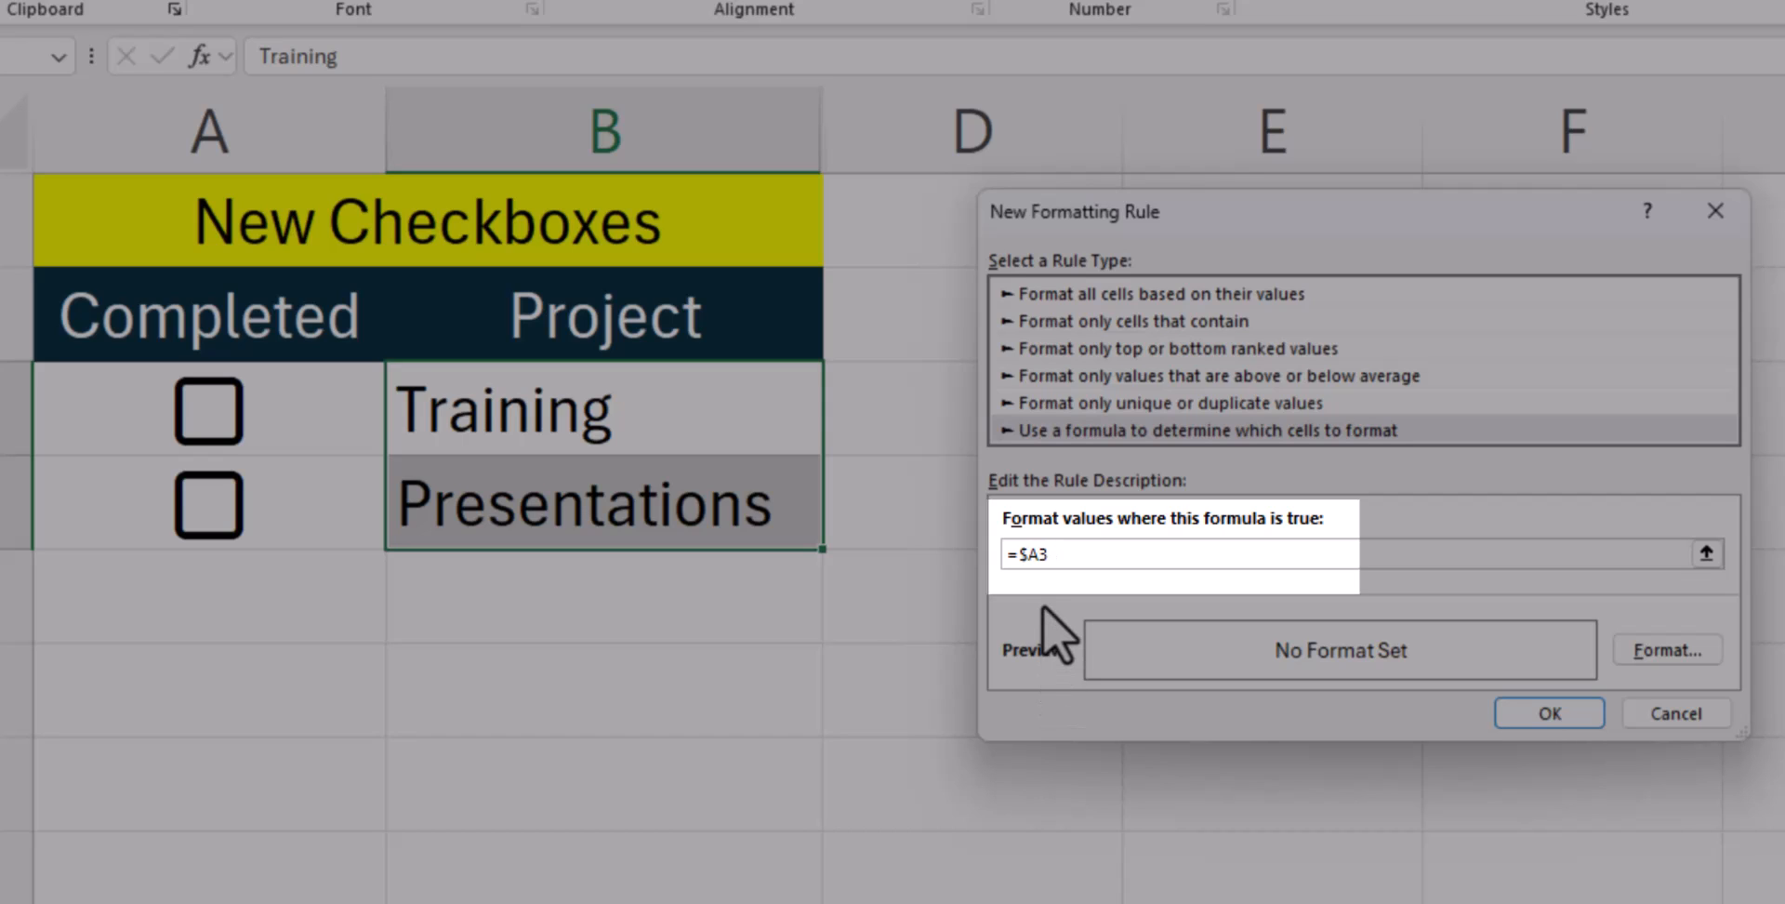
{"action": "type", "text": "B"}
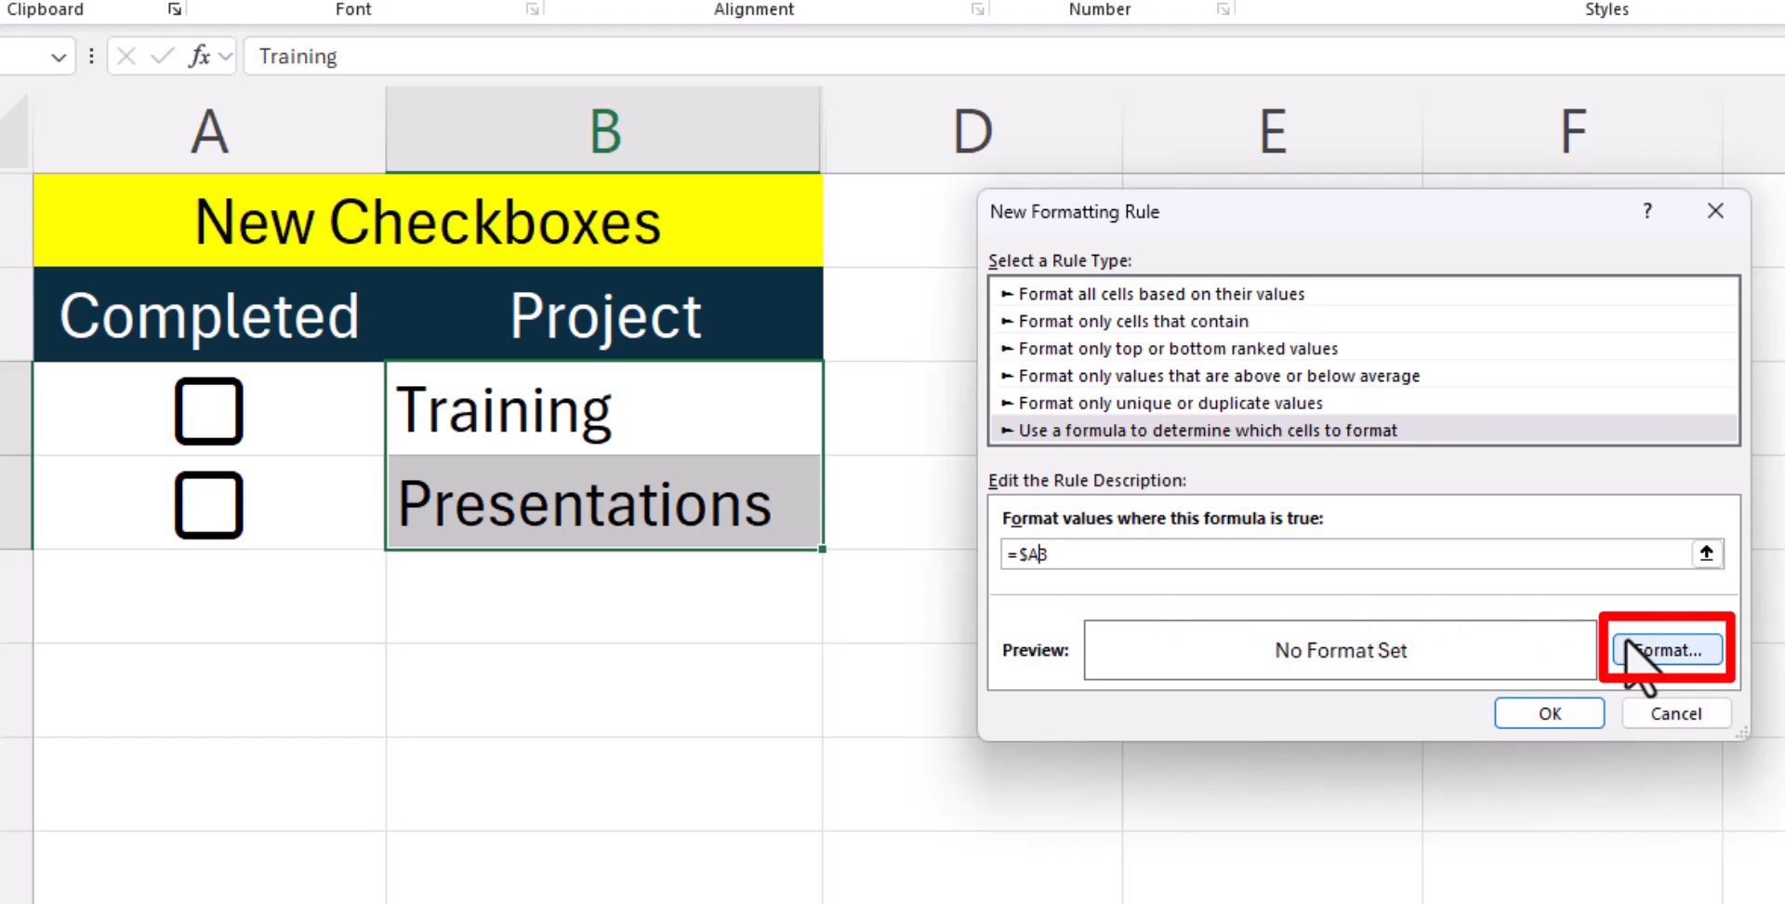
Give the rule a strikethrough font and a green background fill
{"action": "left_click", "coordinate": [1665, 650]}
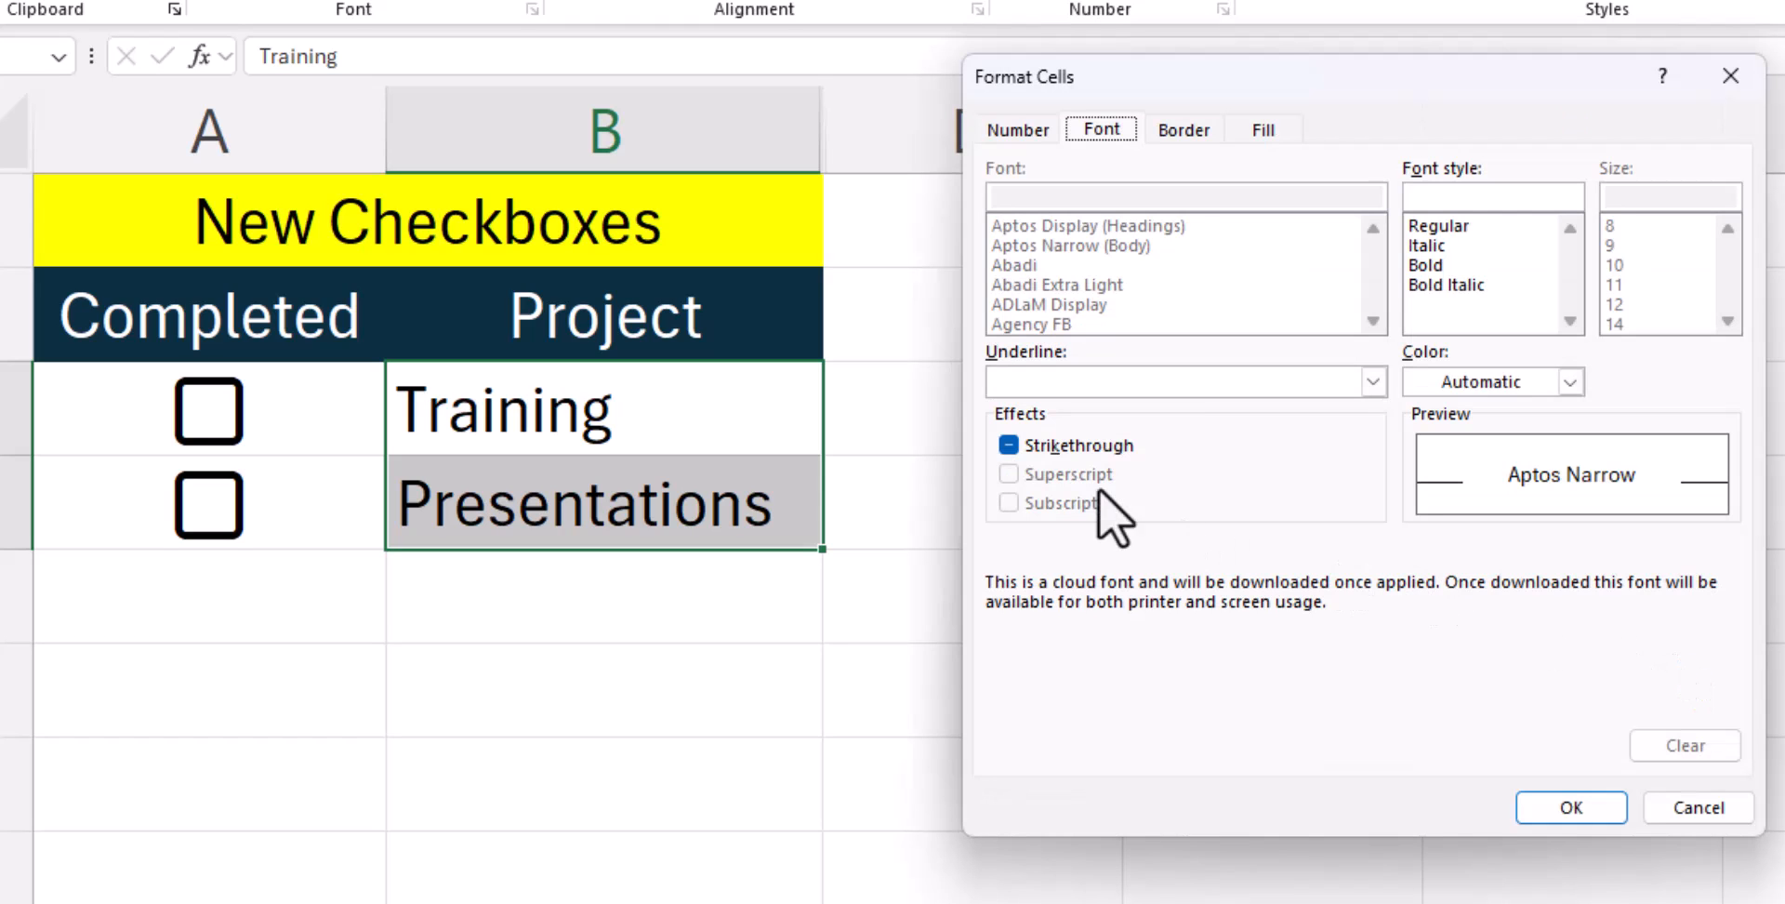
{"action": "left_click", "coordinate": [1006, 446]}
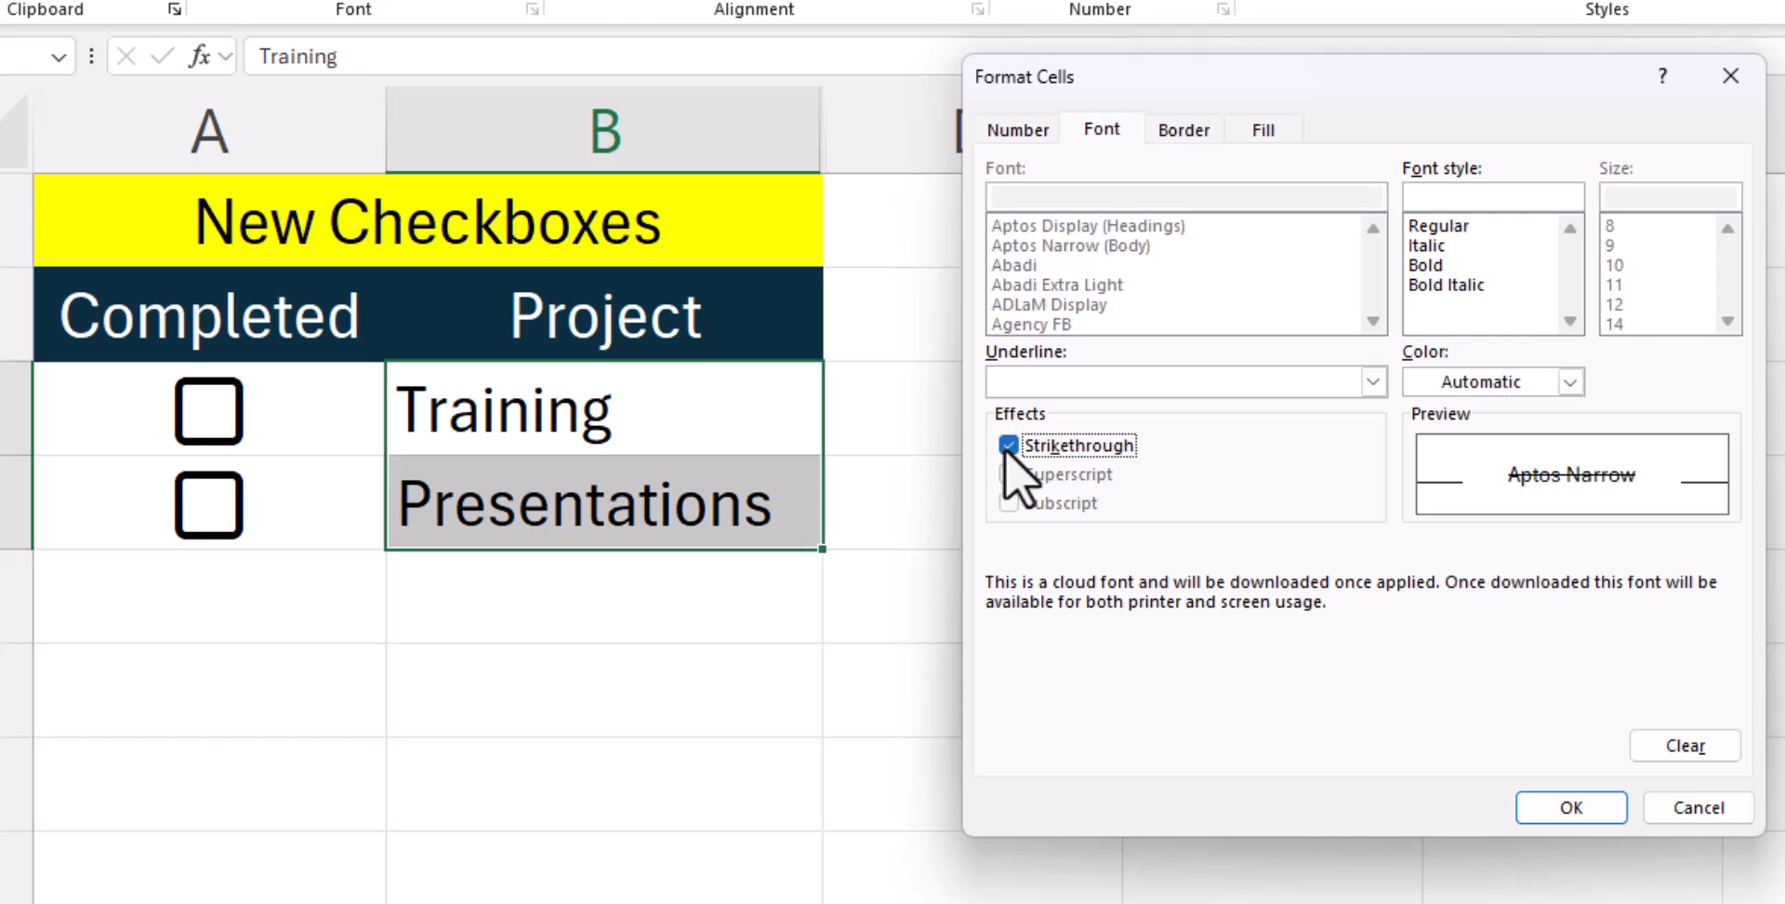
{"action": "left_click", "coordinate": [1263, 128]}
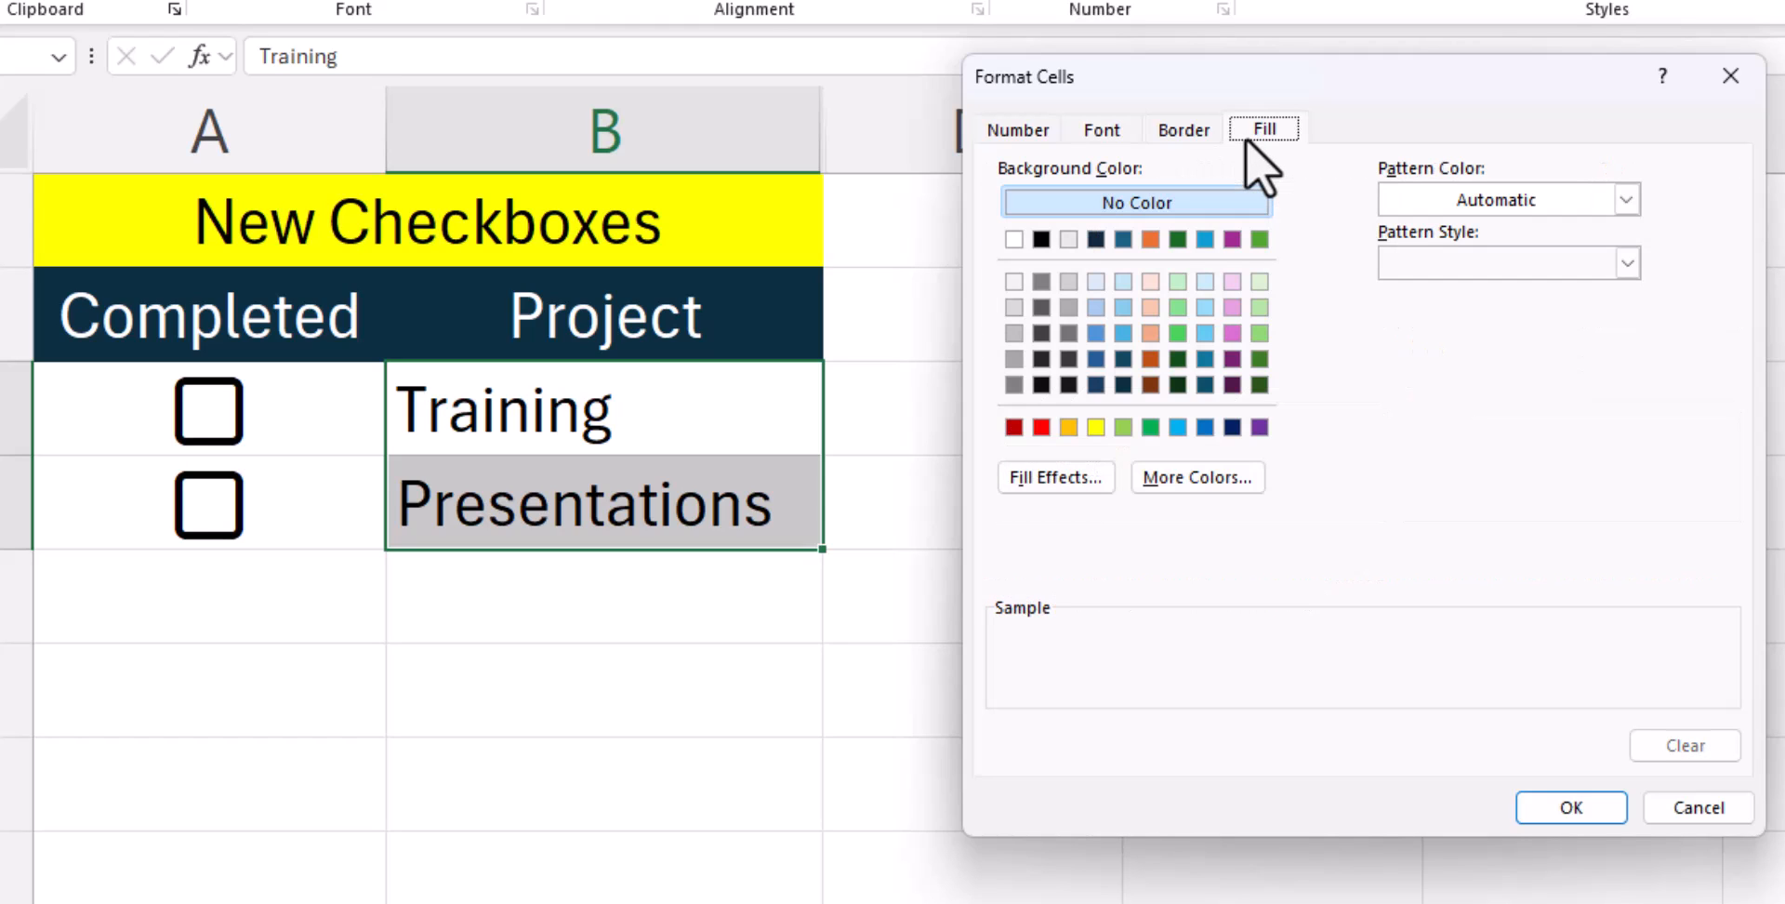
{"action": "left_click", "coordinate": [1258, 308]}
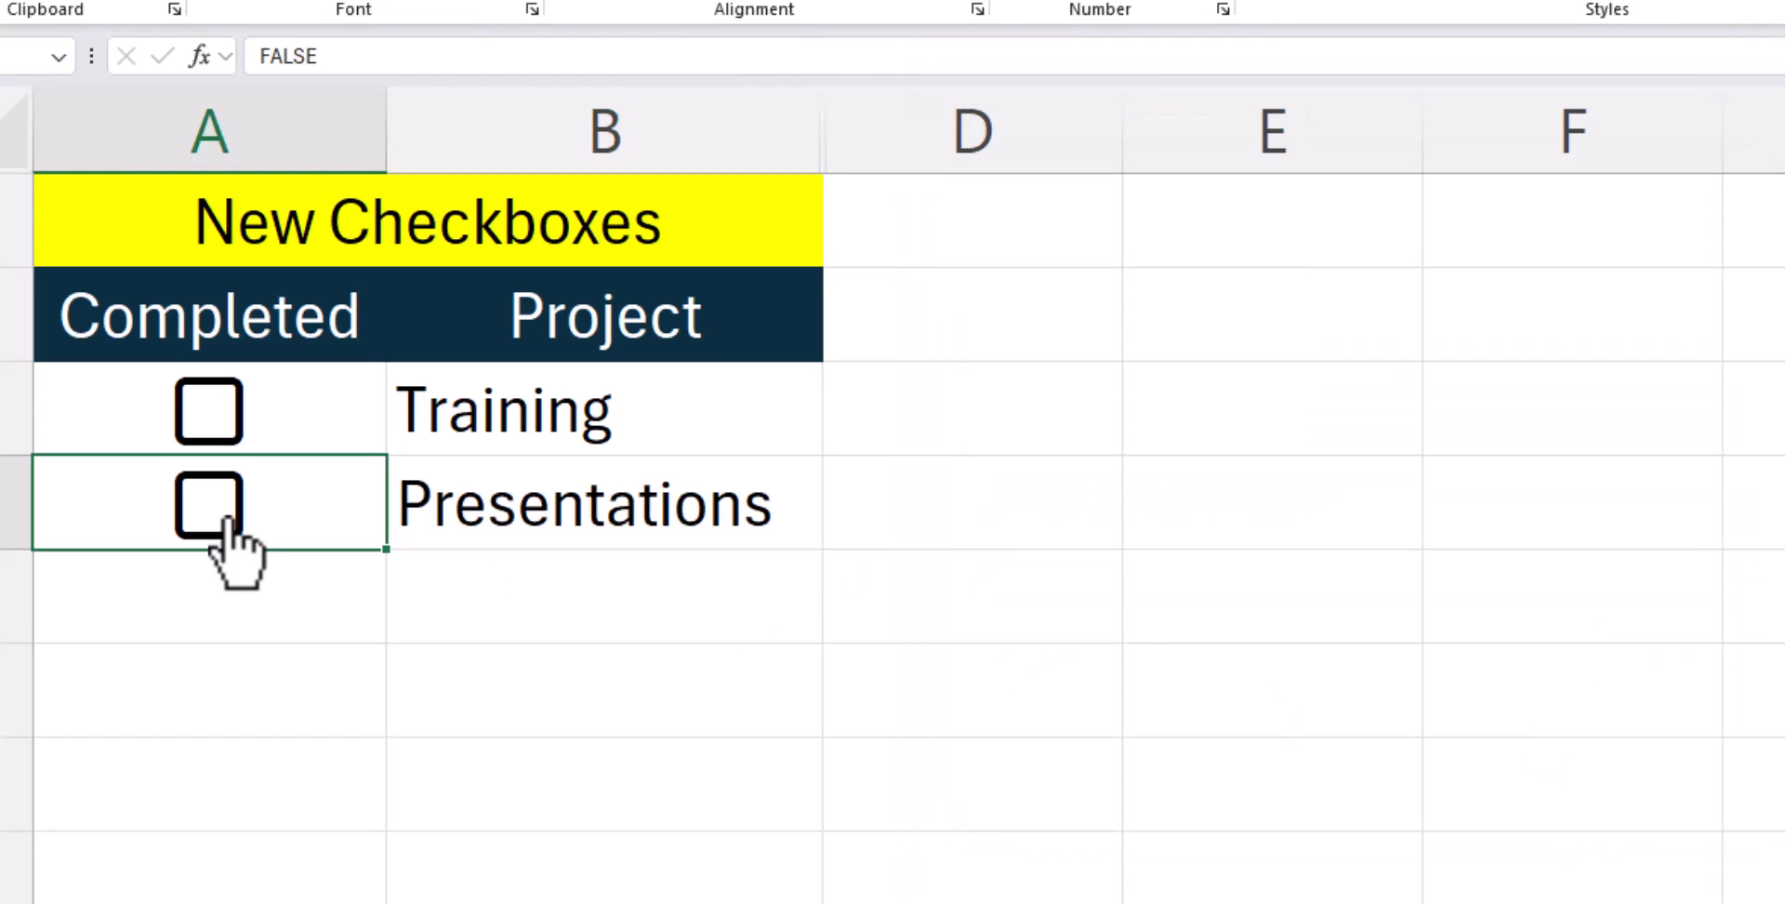
Tick the Presentations and Training checkboxes so both names turn struck through on green
{"action": "left_click", "coordinate": [210, 506]}
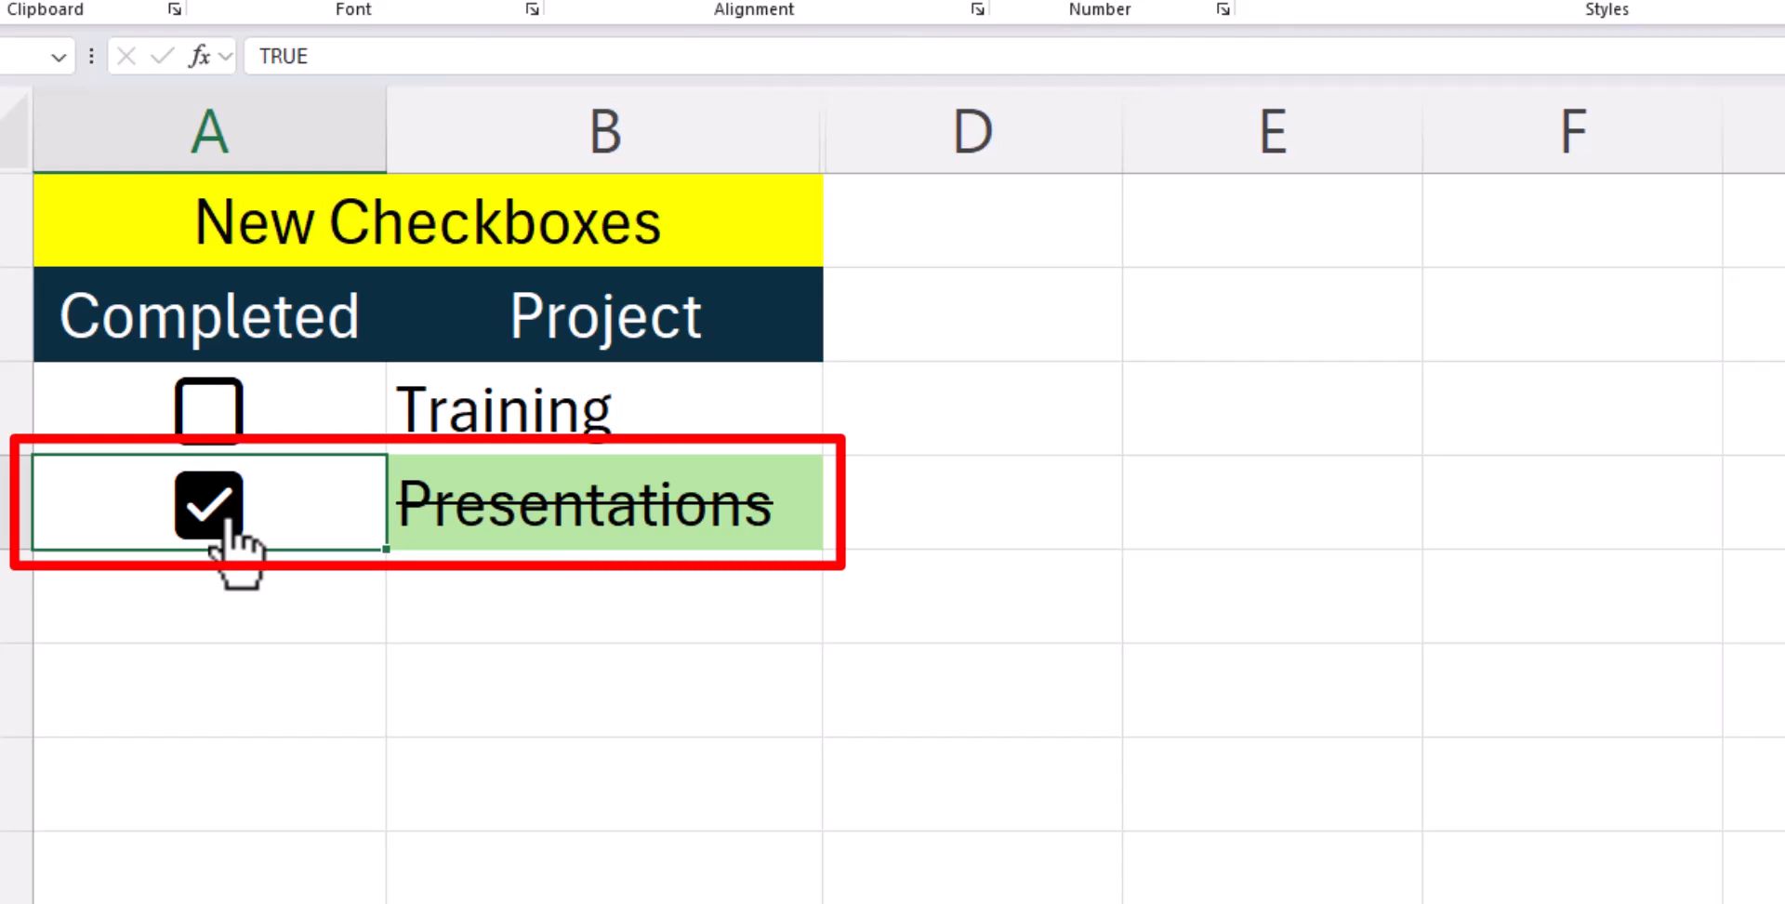
{"action": "left_click", "coordinate": [209, 410]}
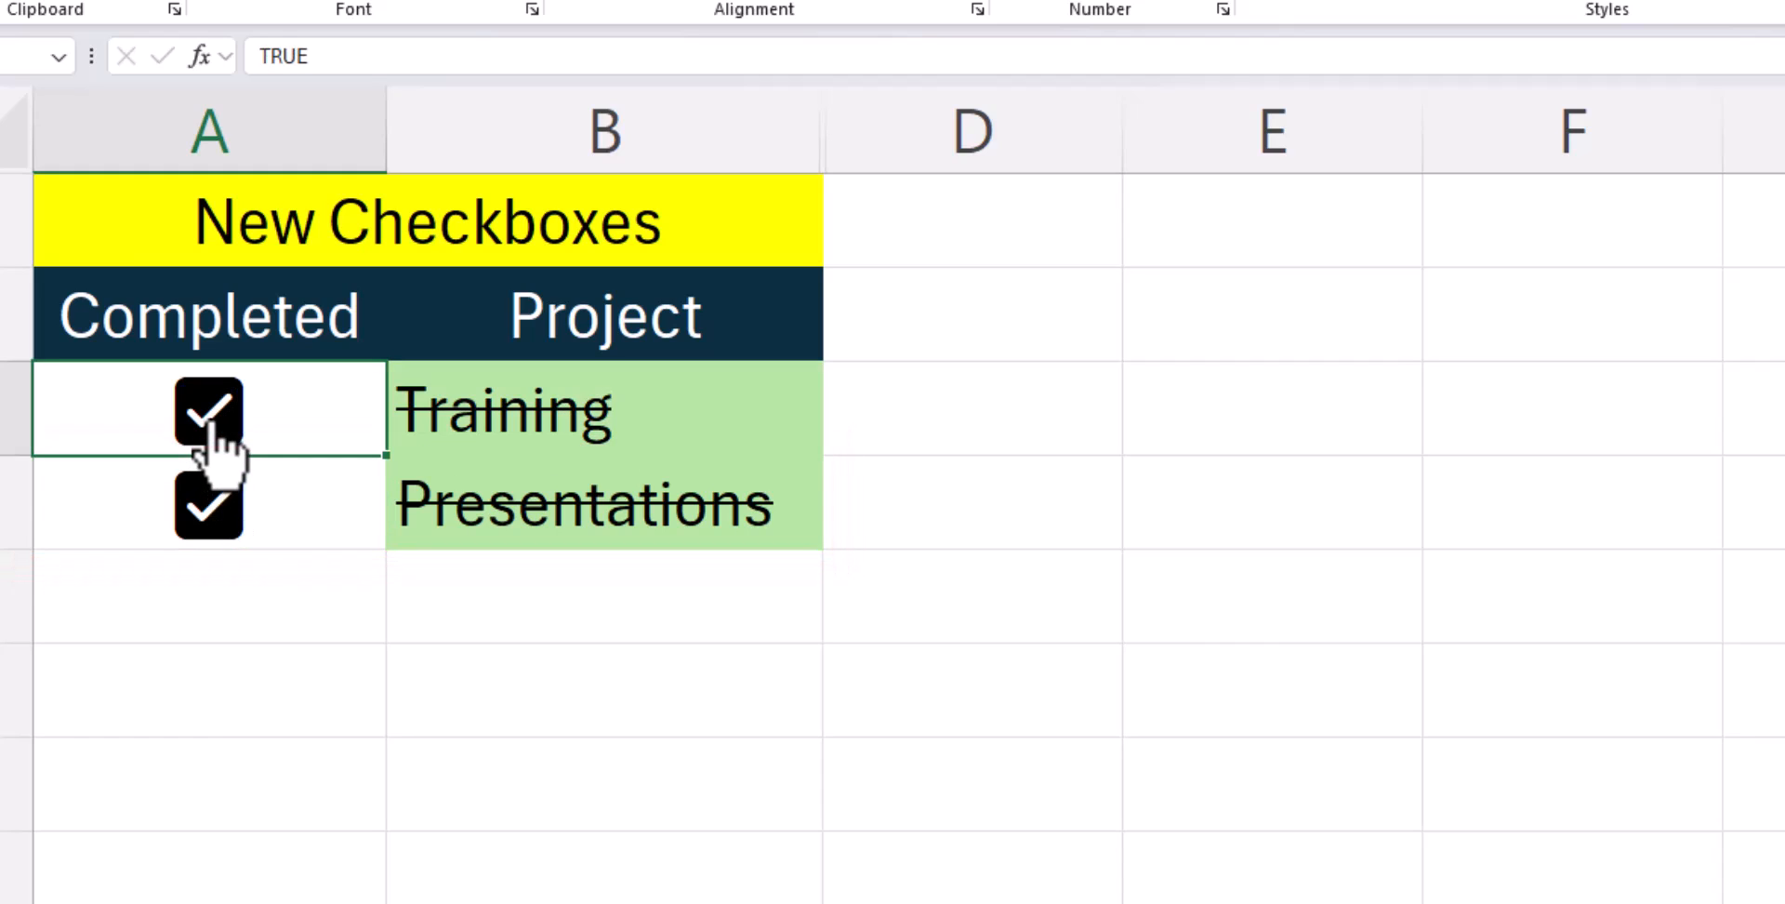
{"action": "left_click", "coordinate": [208, 412]}
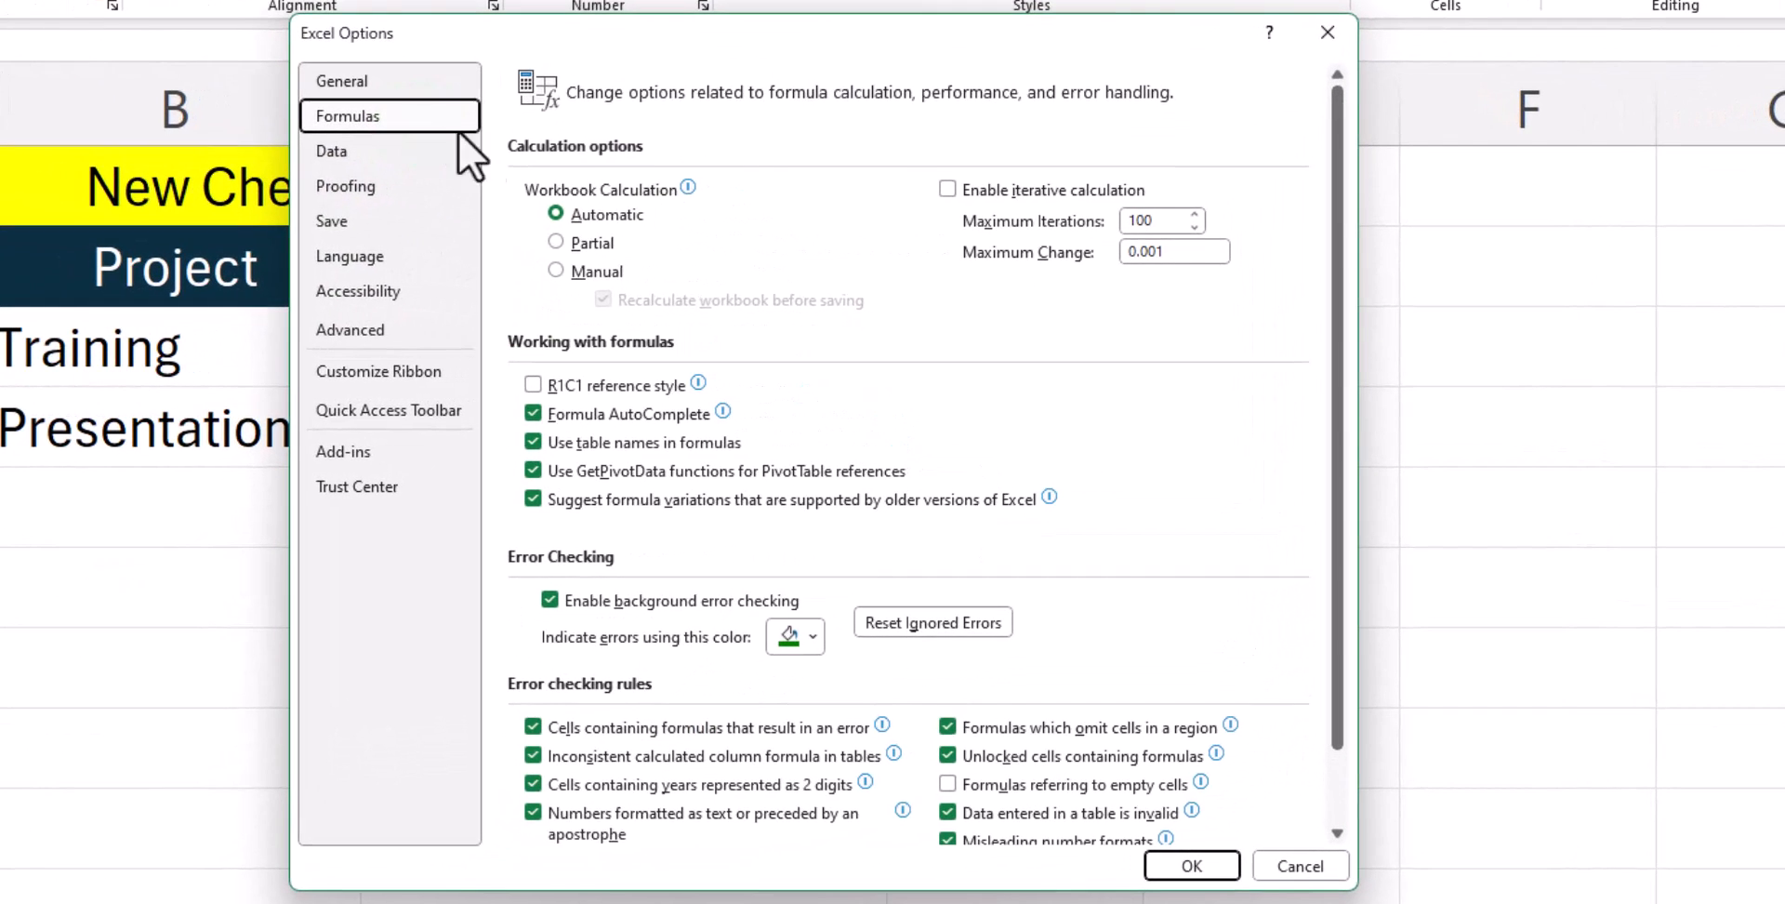
Enable iterative calculation, then tick Training to stamp 11/26/23 11:47 AM
{"action": "left_click", "coordinate": [947, 188]}
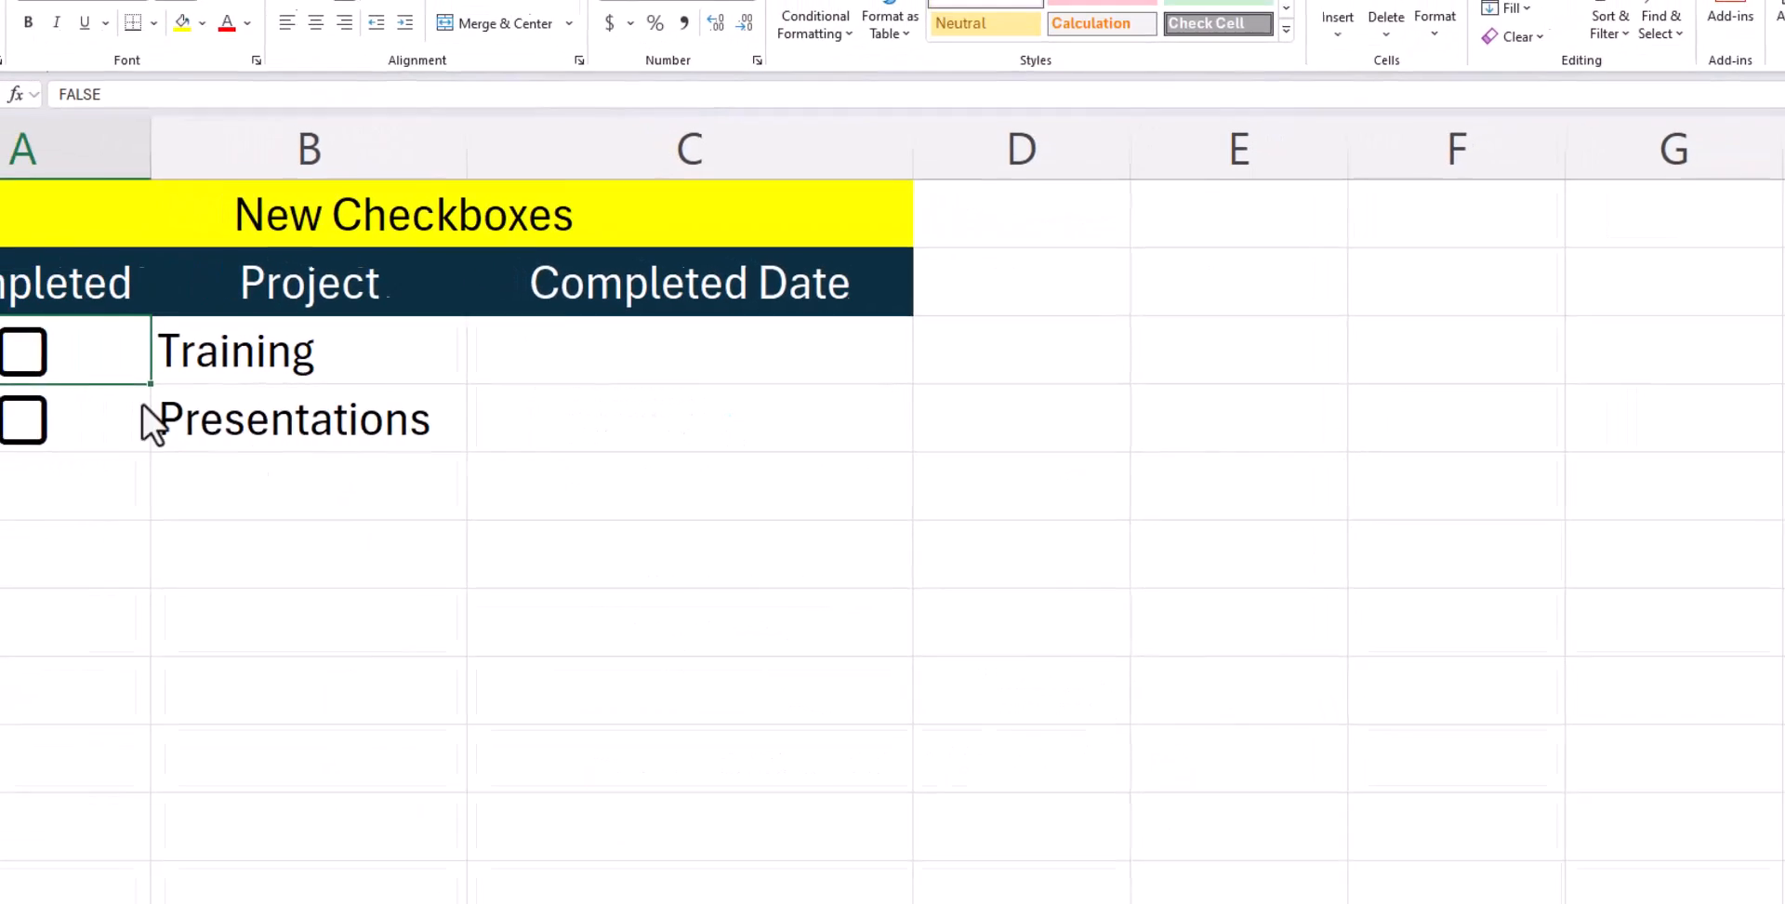
{"action": "left_click", "coordinate": [192, 352]}
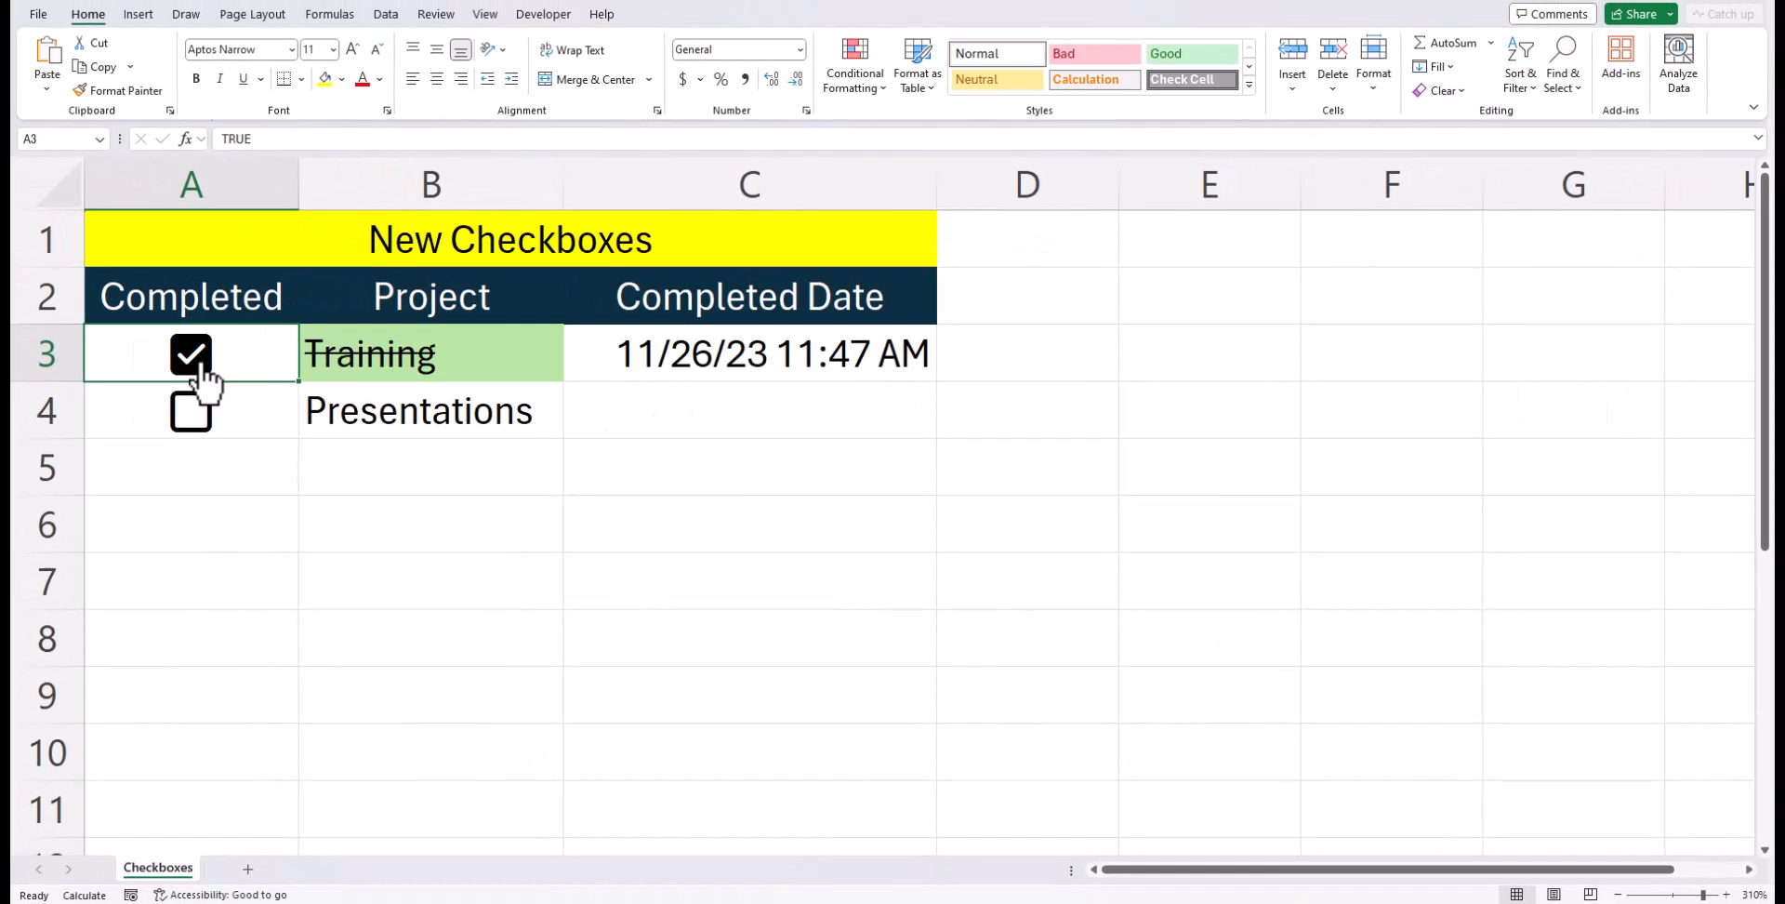